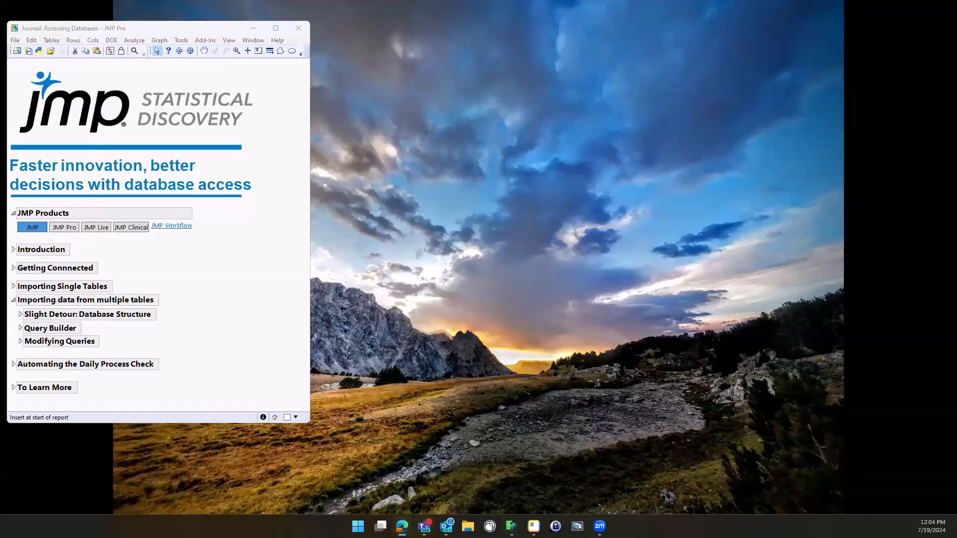
mouse_move(246, 251)
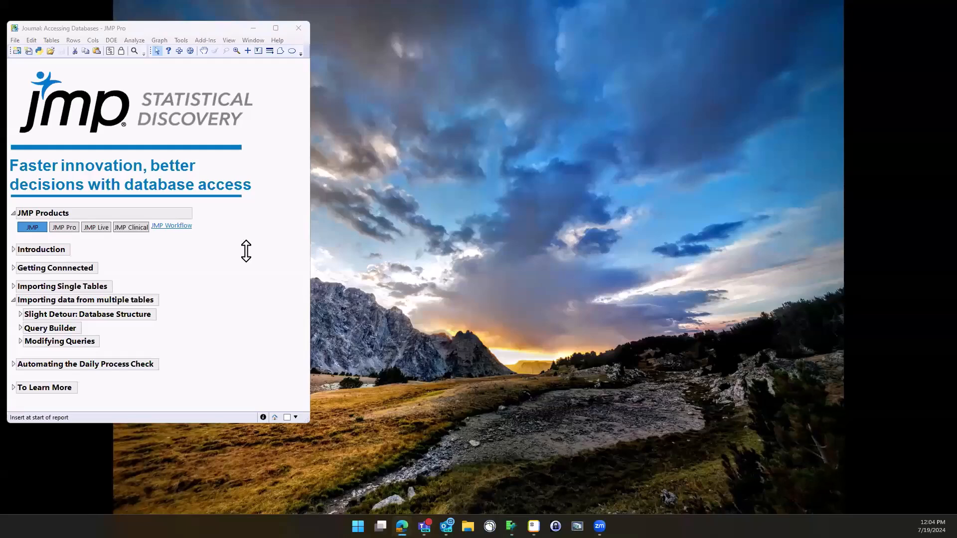
Follow the journal's JMP Workflow link to the analytic-workflow page in Edge
click(172, 226)
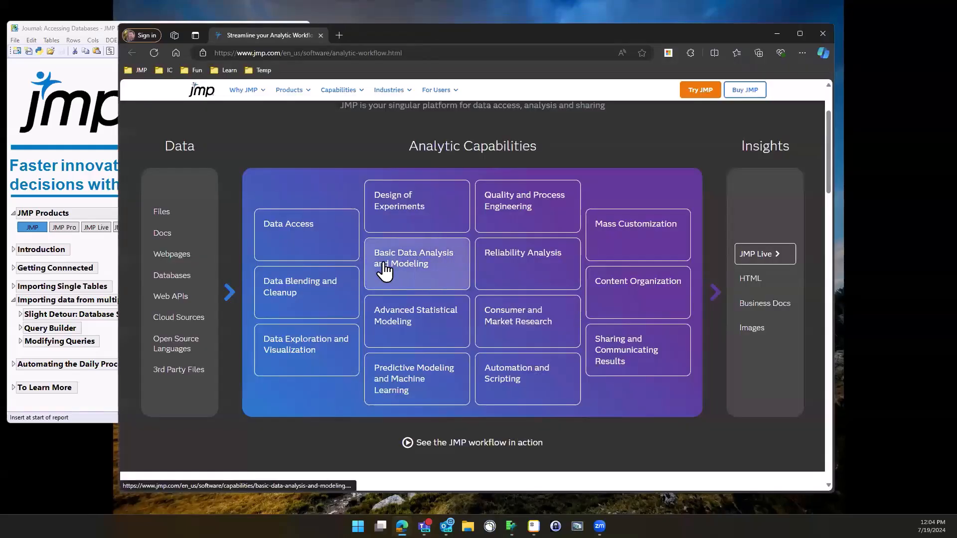
mouse_move(296, 445)
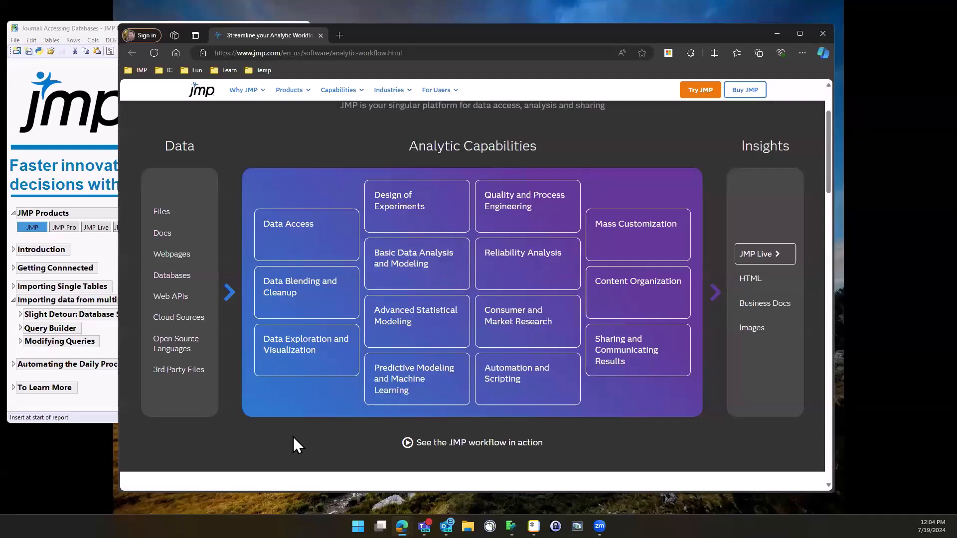
mouse_move(300, 238)
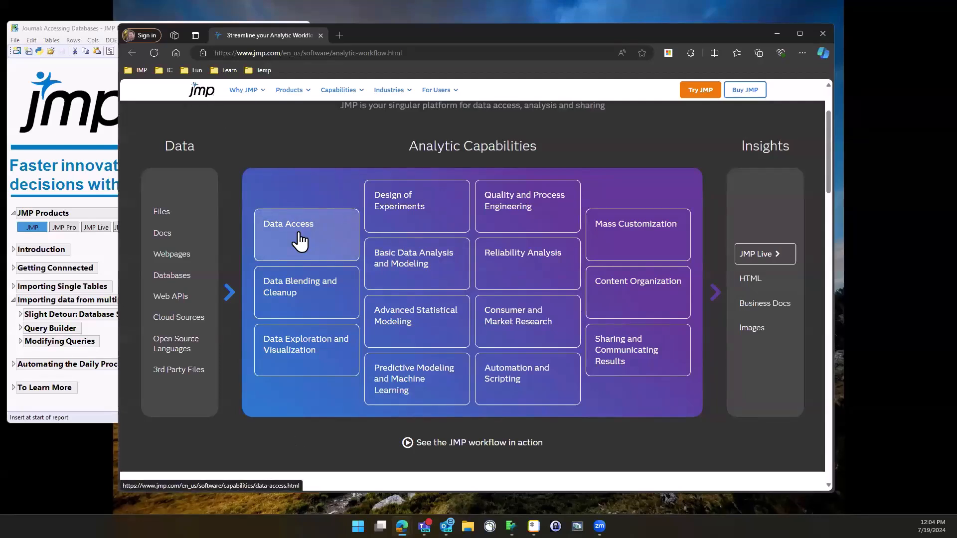
mouse_move(540, 402)
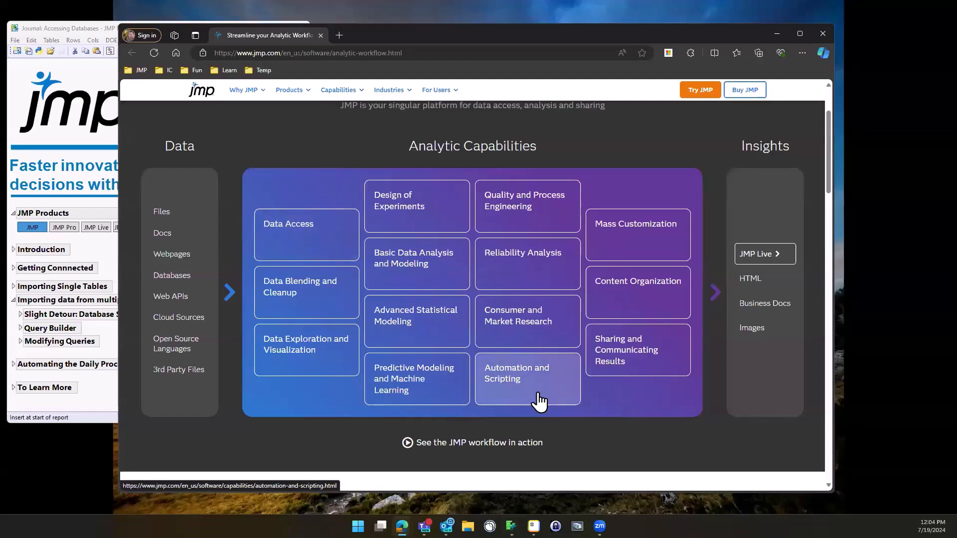
mouse_move(282, 242)
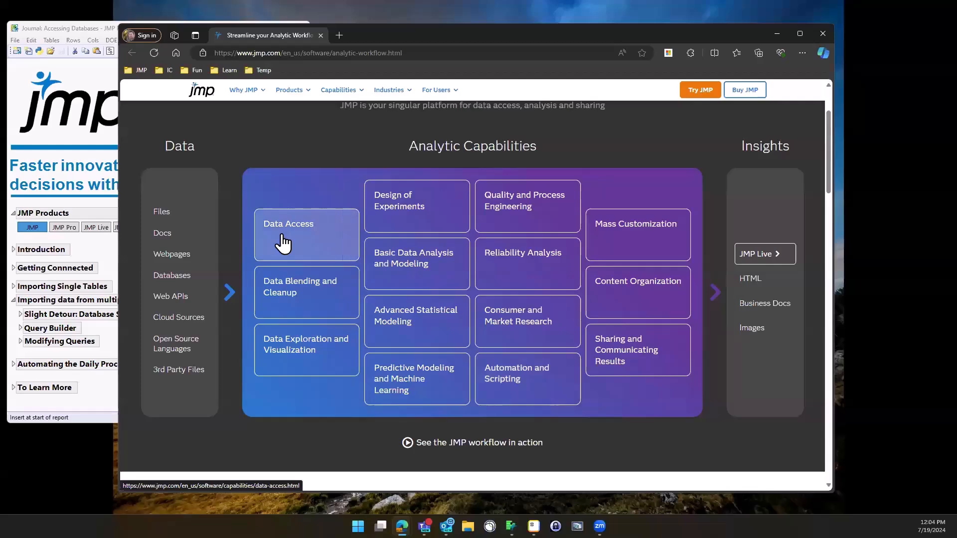
mouse_move(149, 267)
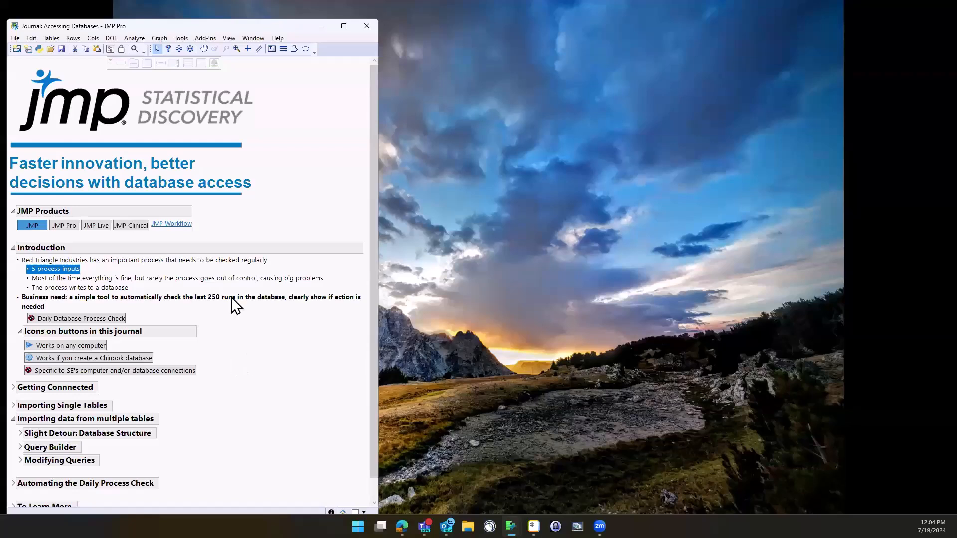
Launch the Daily Database Process Check workflow from the Introduction section
click(177, 279)
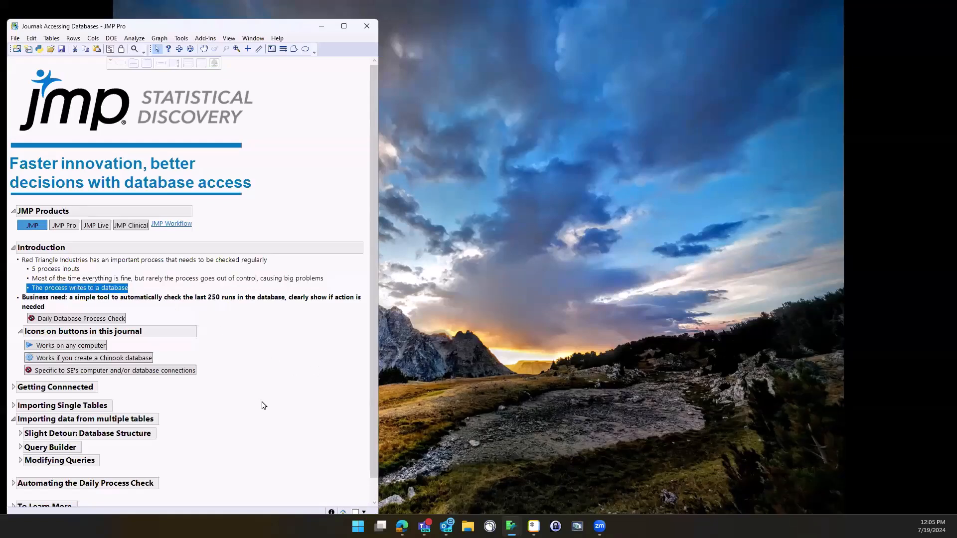
mouse_move(164, 299)
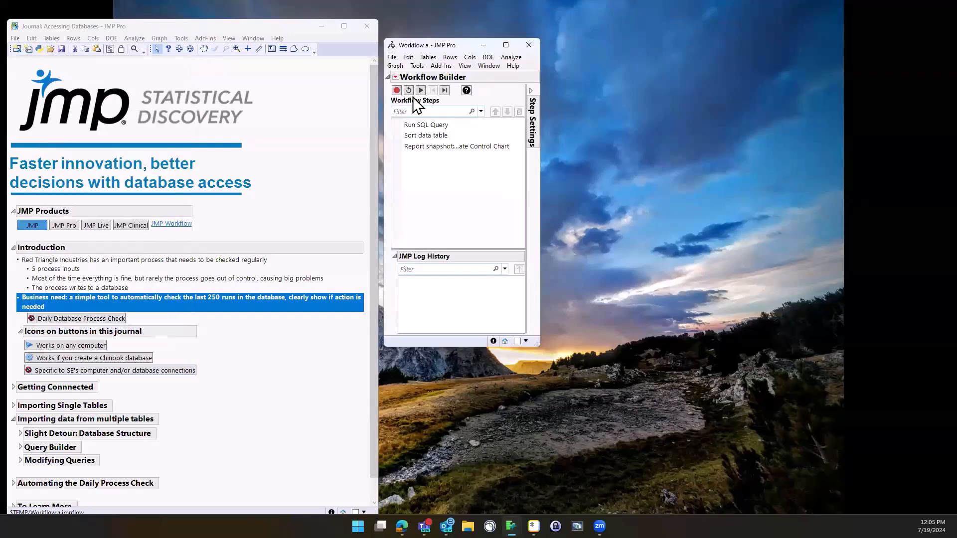
Run the workflow to get the PCA multivariate control chart, reset it and close the window
click(420, 90)
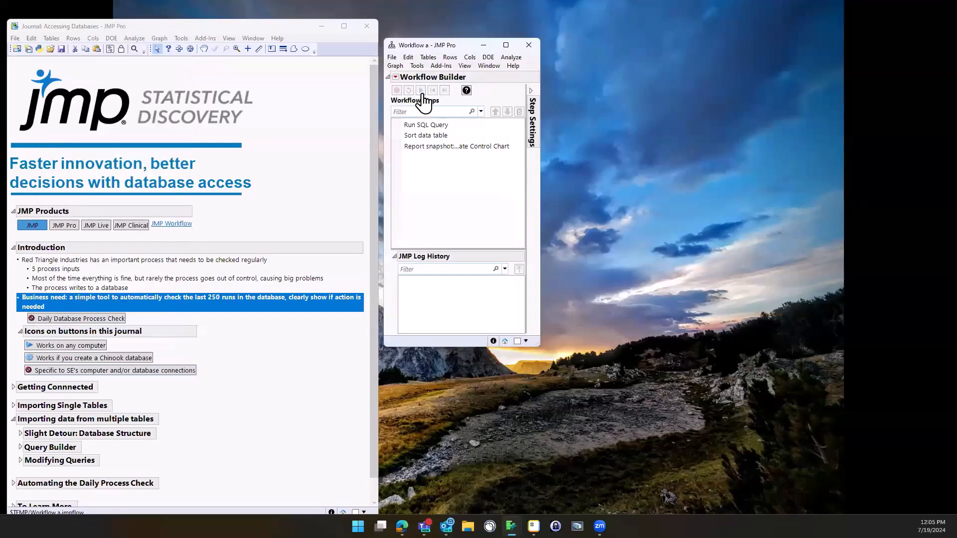
click(420, 90)
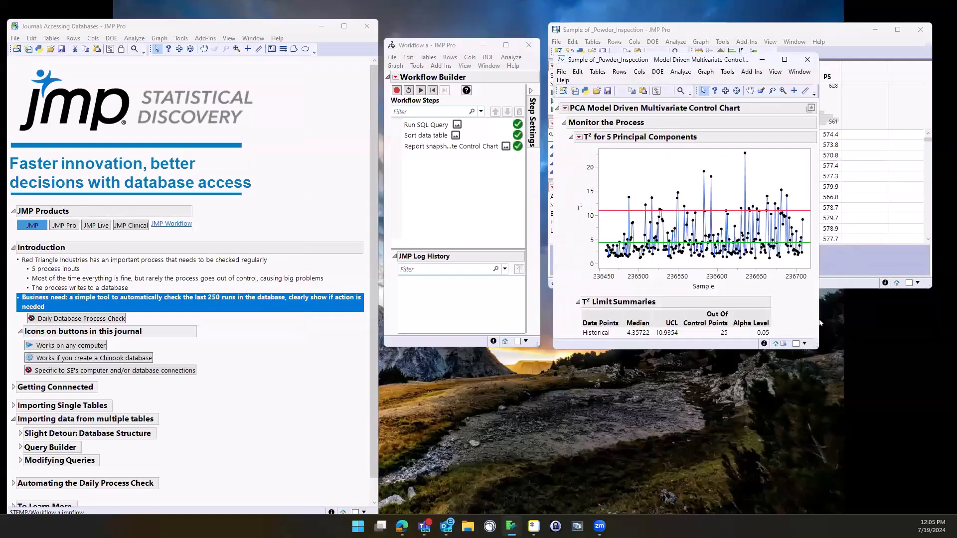
drag(805, 217, 818, 317)
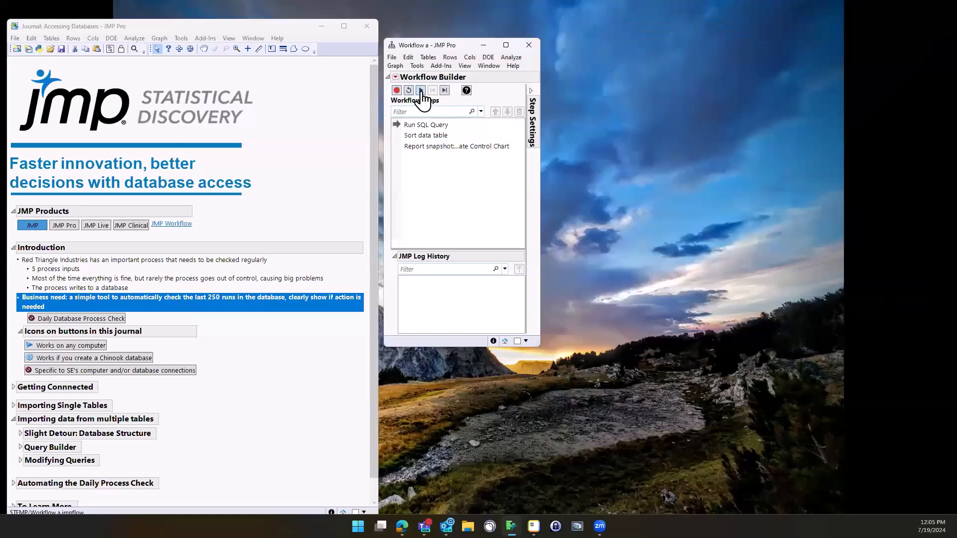
click(419, 90)
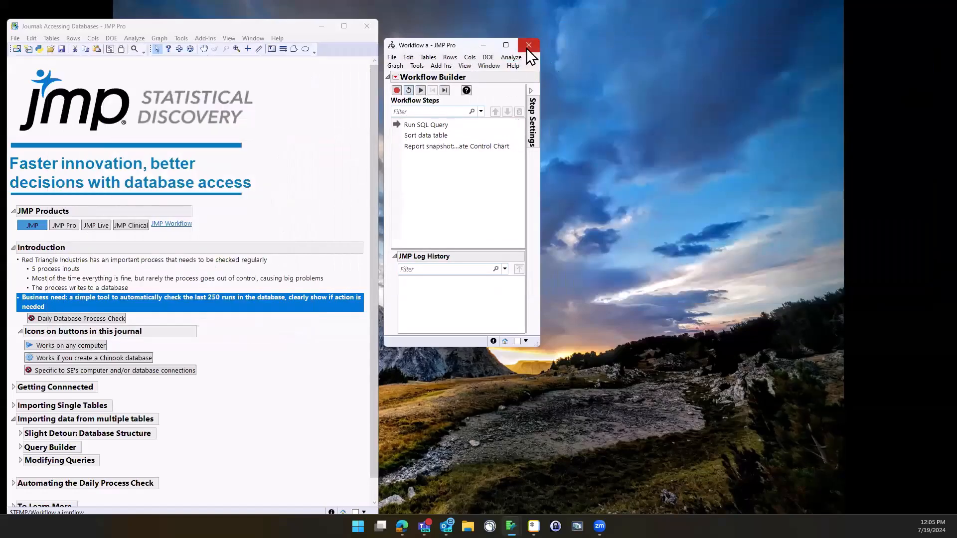
click(528, 45)
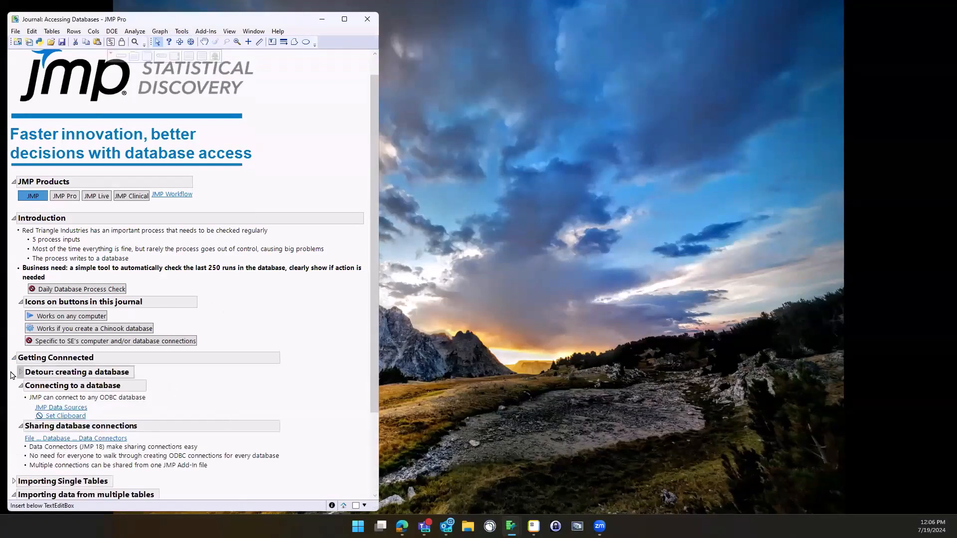
Expand the Detour: creating a database subsection with the Chinook GitHub link
click(19, 372)
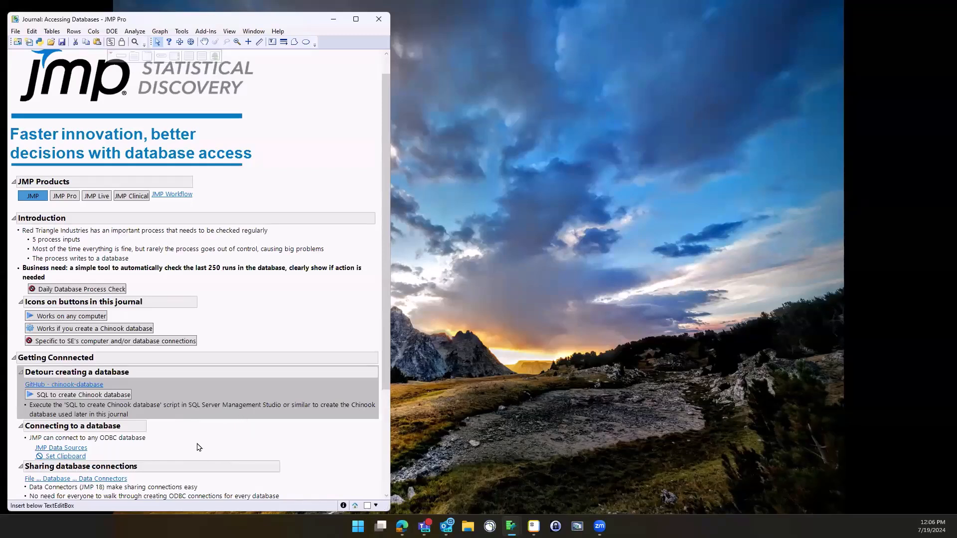
mouse_move(203, 396)
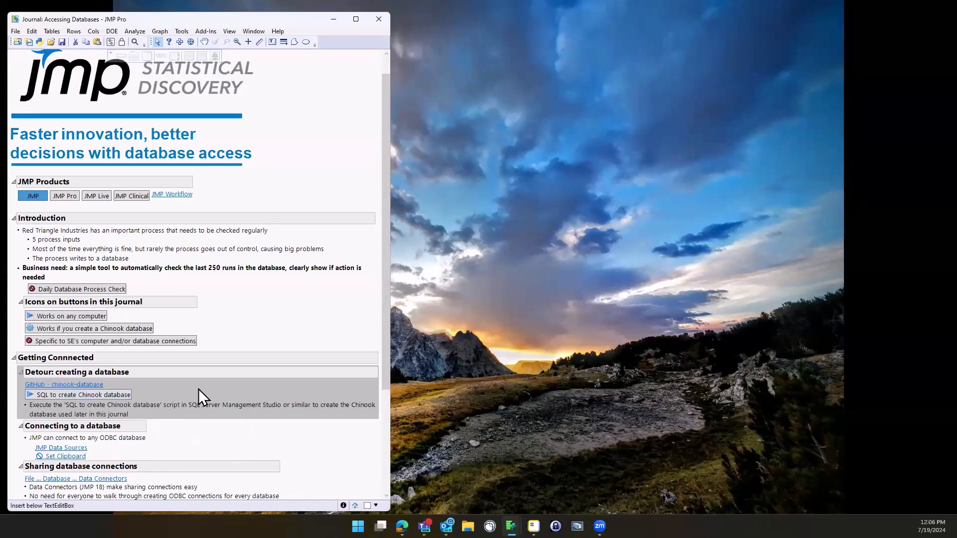
mouse_move(212, 407)
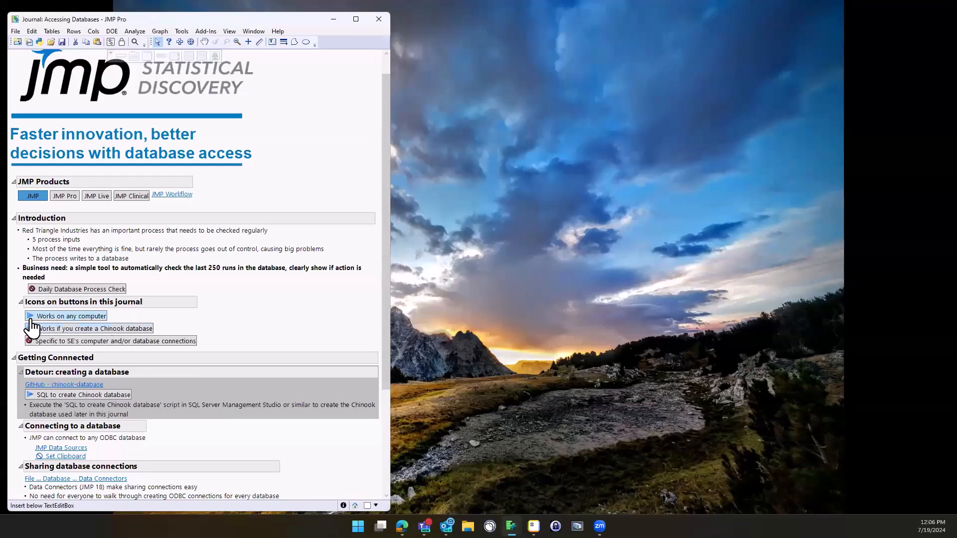
mouse_move(118, 316)
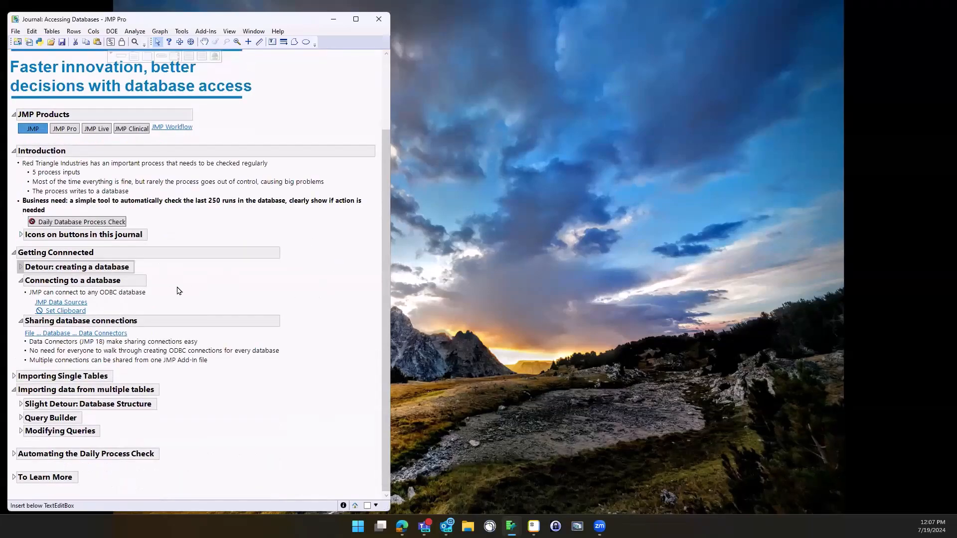
mouse_move(105, 303)
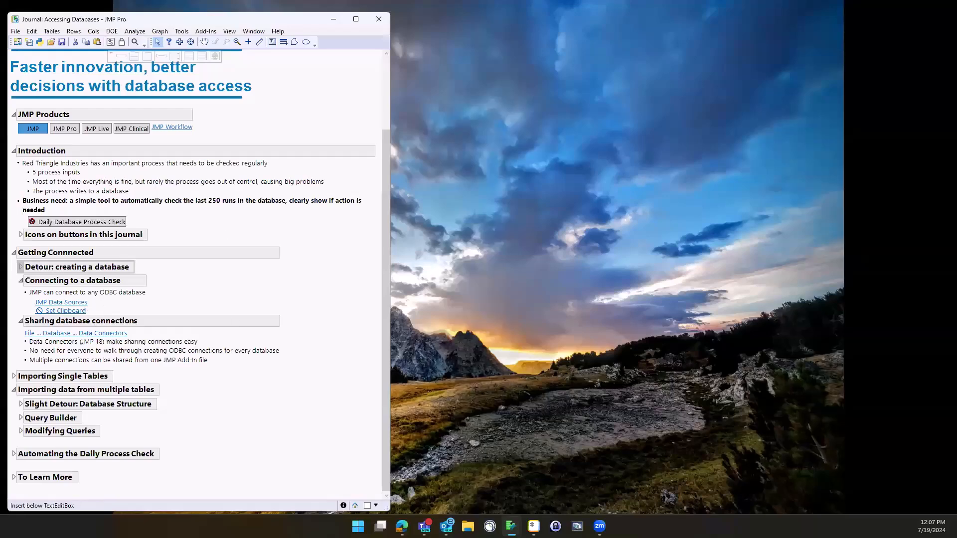
Browse JMP's Data Connectors table of data sources, highlighting ODBC in the Oracle row
click(77, 333)
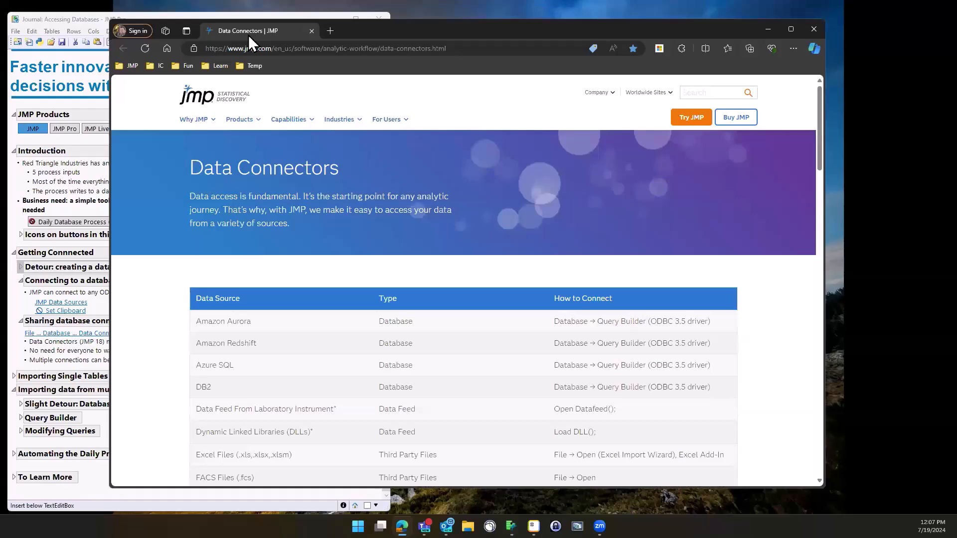
scroll(down, 3)
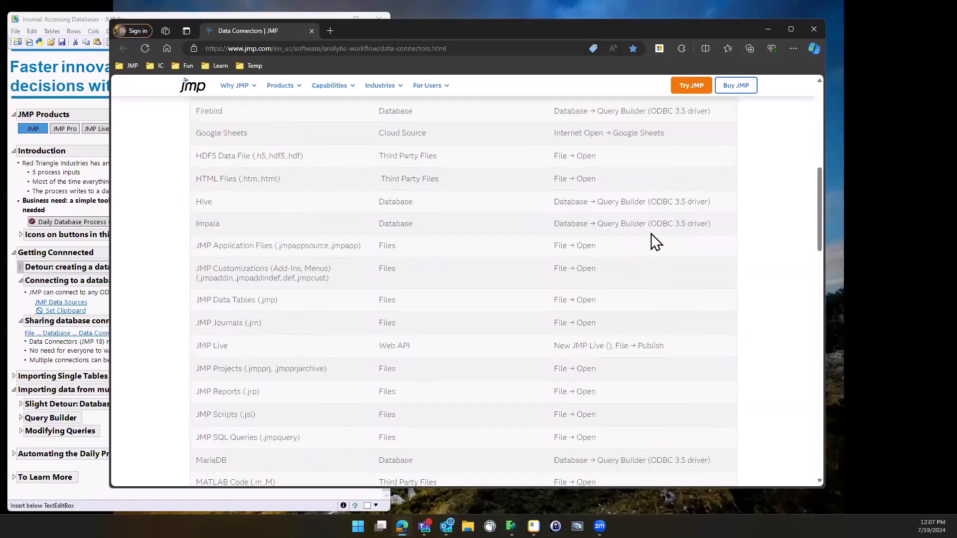
scroll(down, 3)
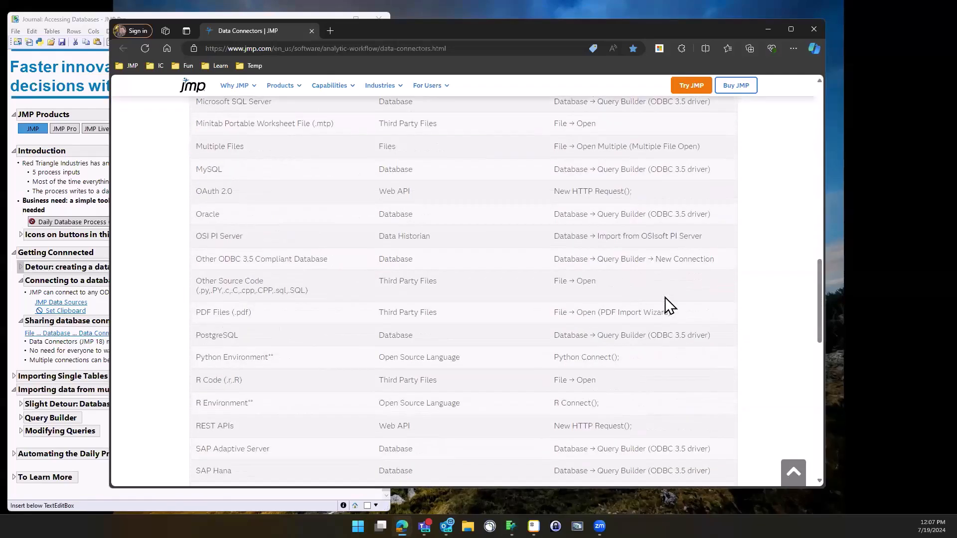
double_click(661, 213)
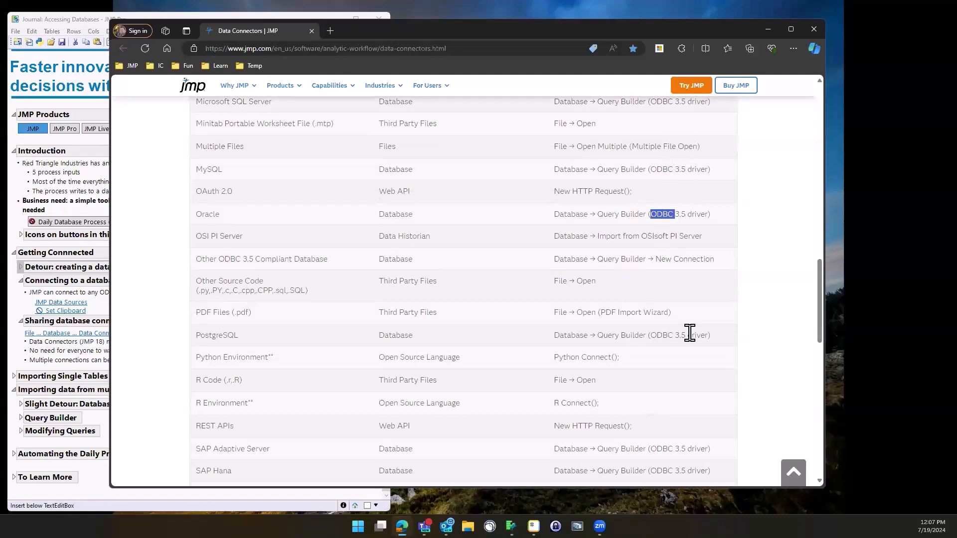
mouse_move(415, 31)
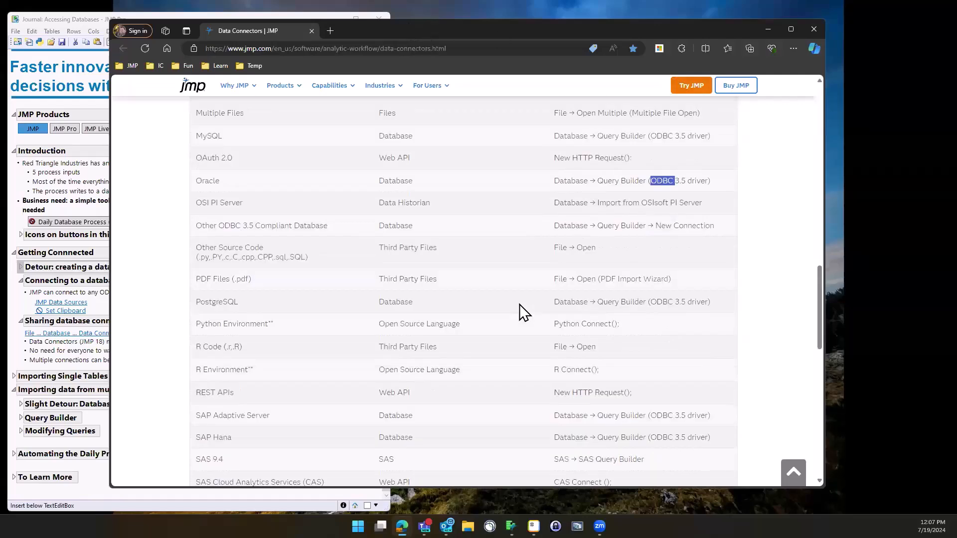
scroll(down, 3)
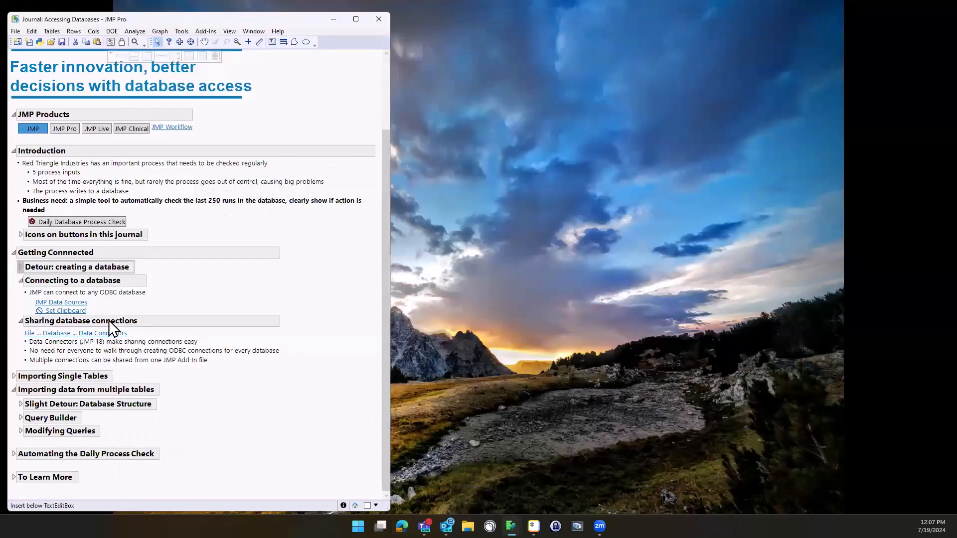
mouse_move(140, 299)
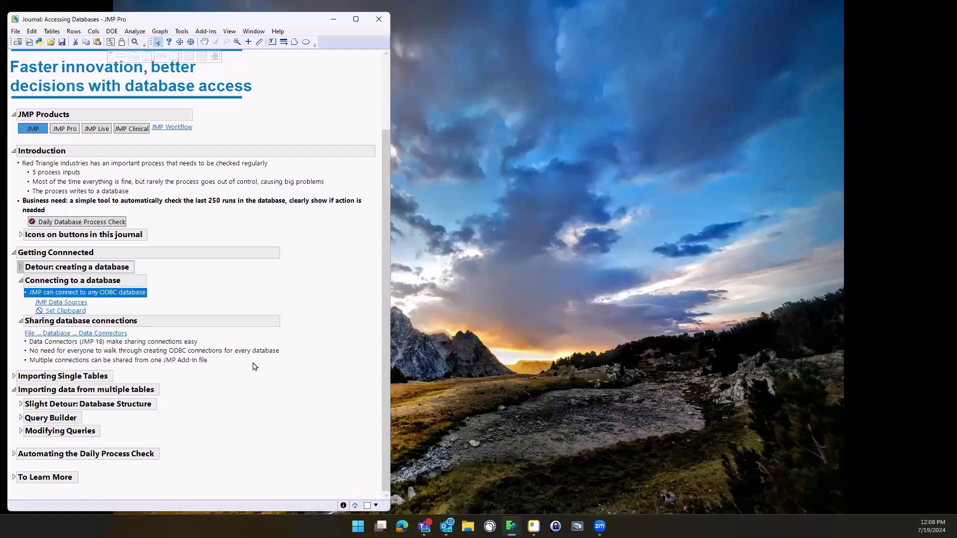
mouse_move(527, 211)
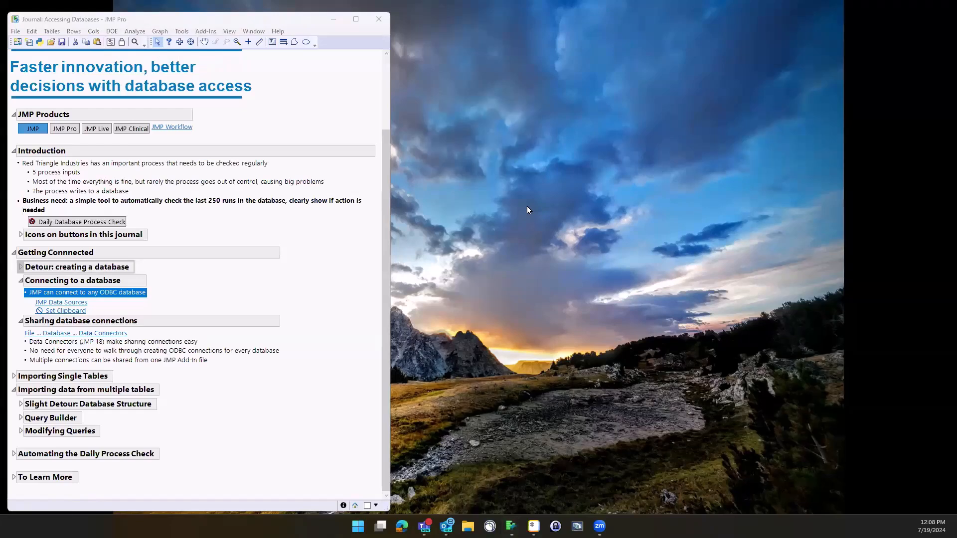
mouse_move(463, 366)
text(obdc)
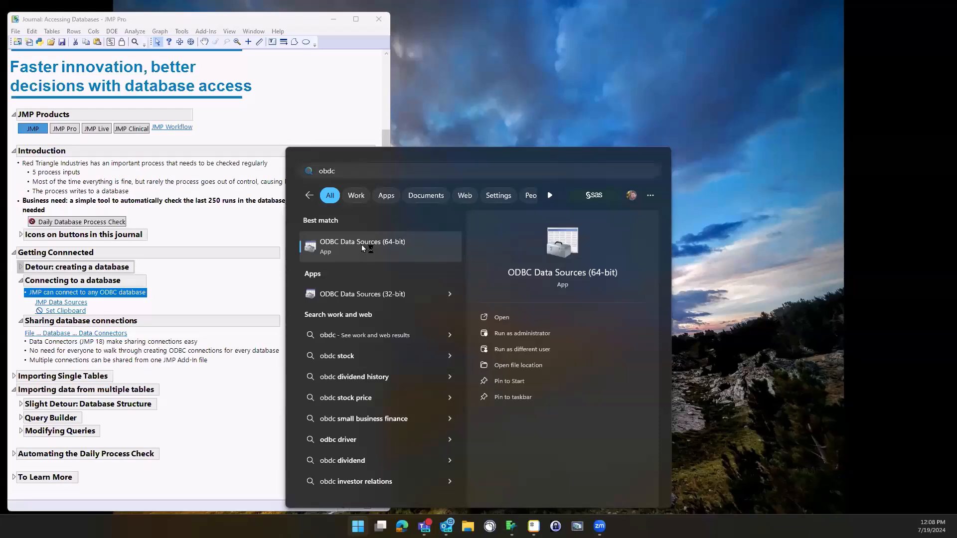
Delete the Chinook user DSN from the ODBC Data Source Administrator, confirming removal
click(362, 246)
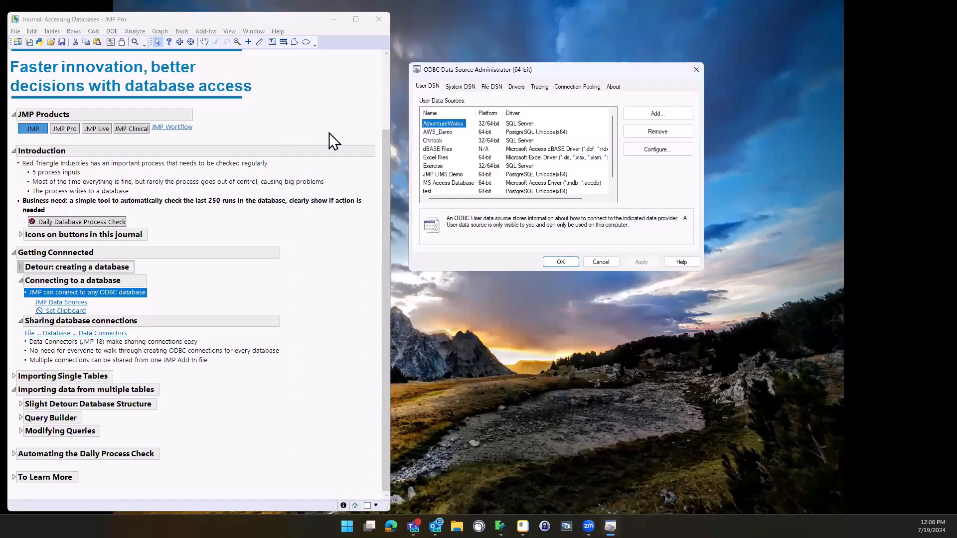
click(434, 140)
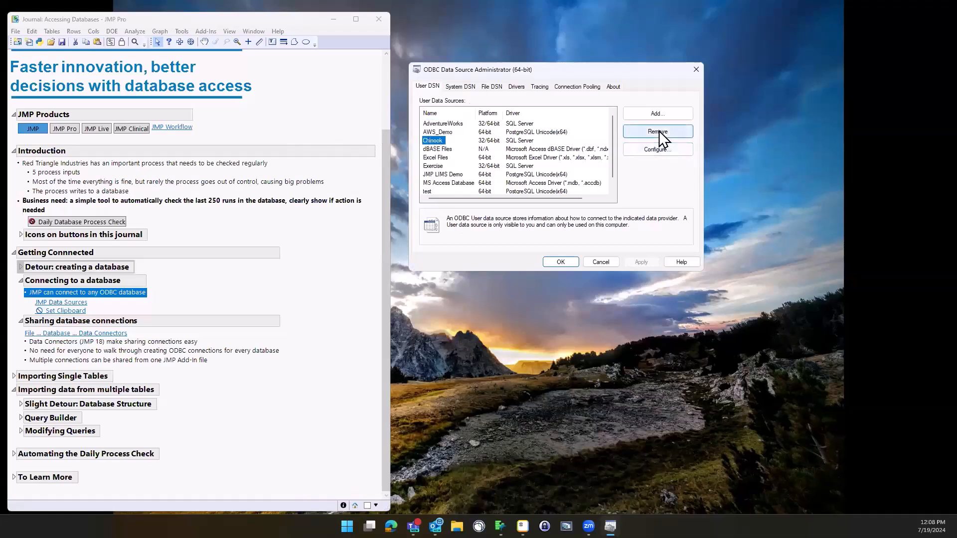
click(657, 131)
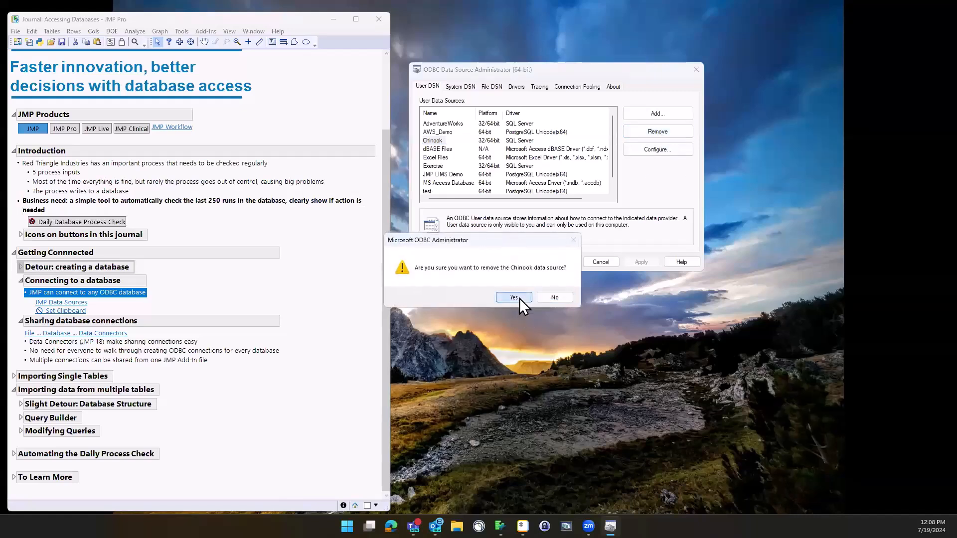
click(511, 297)
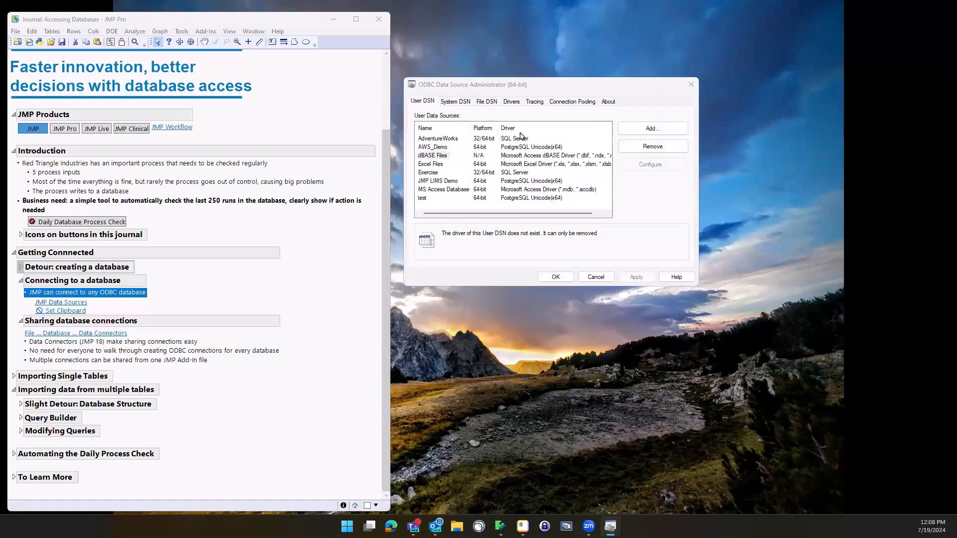
Add a SQL Server user data source named Chinook with description Chinook
click(652, 129)
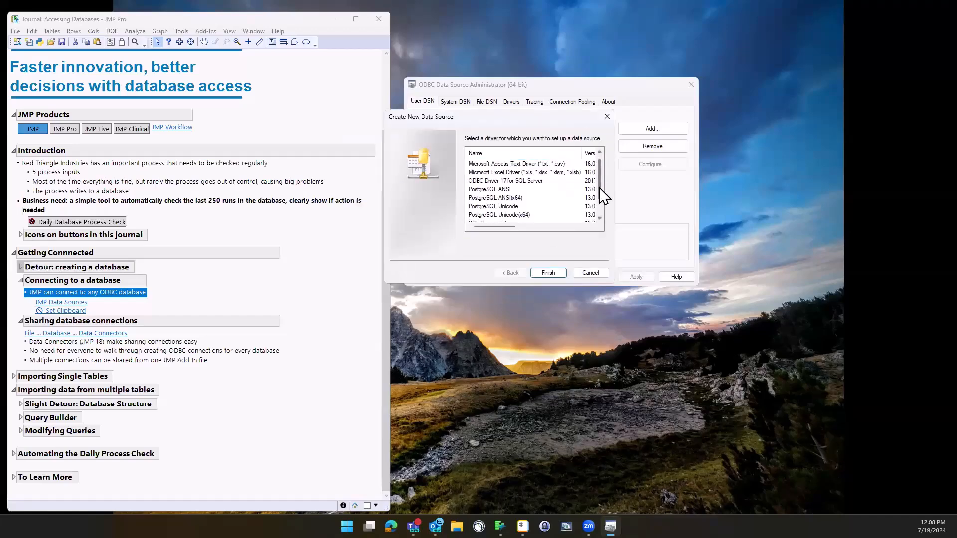
scroll(down, 3)
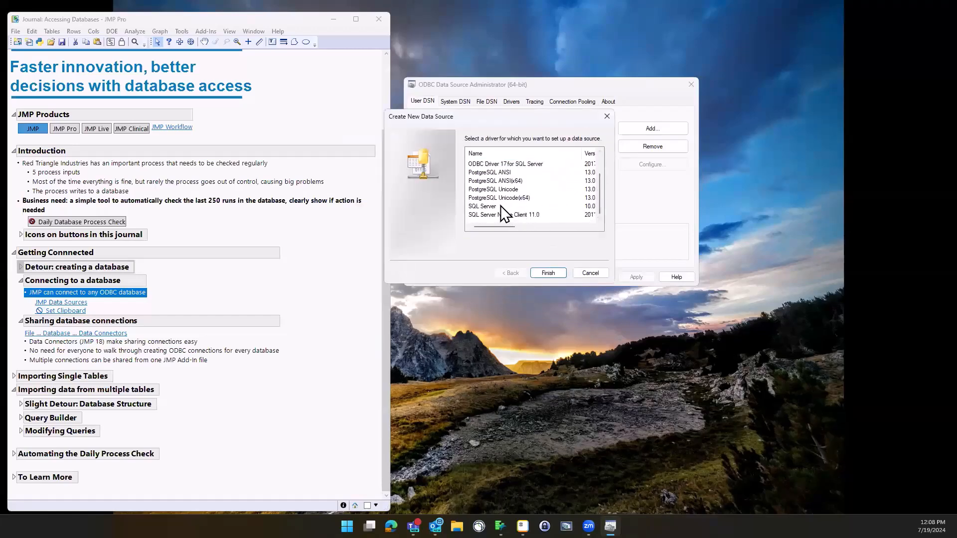
click(483, 206)
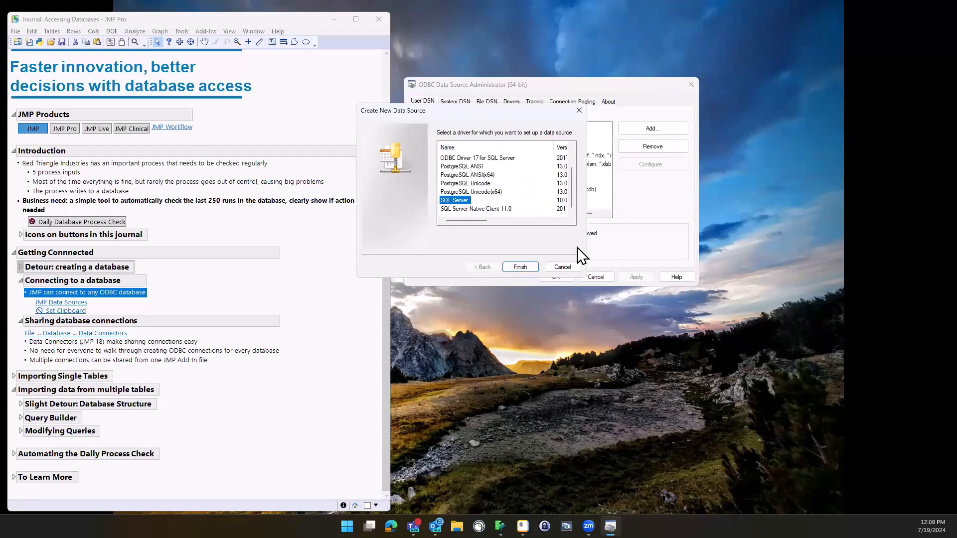
mouse_move(466, 211)
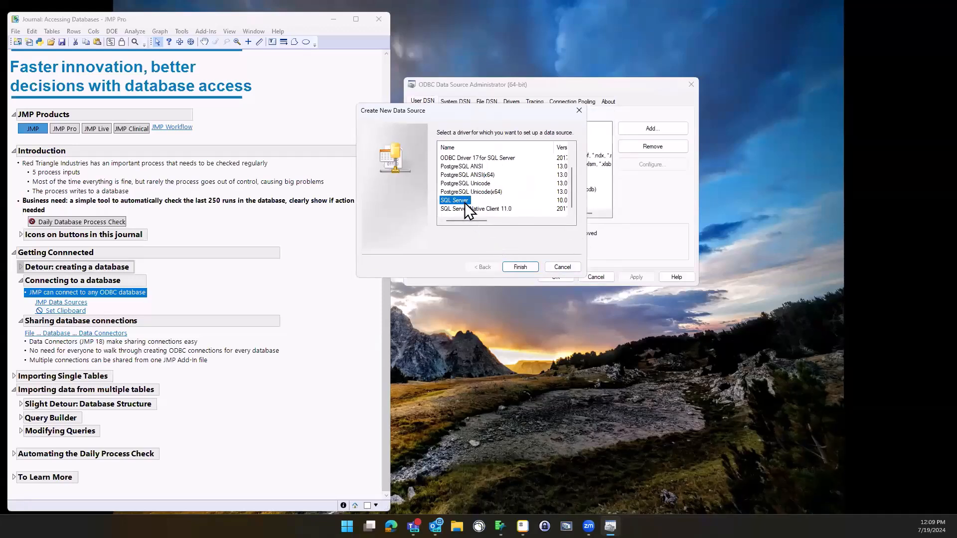
mouse_move(473, 211)
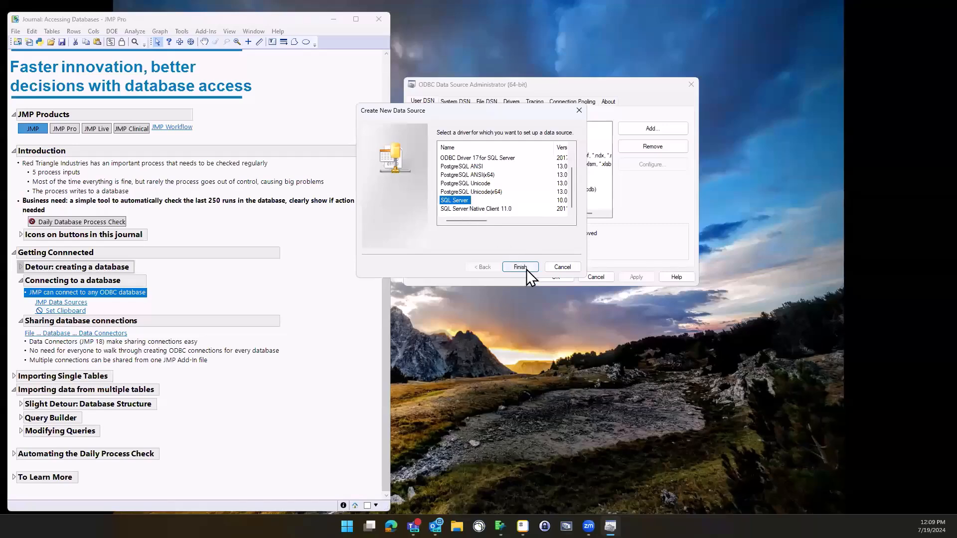
click(519, 267)
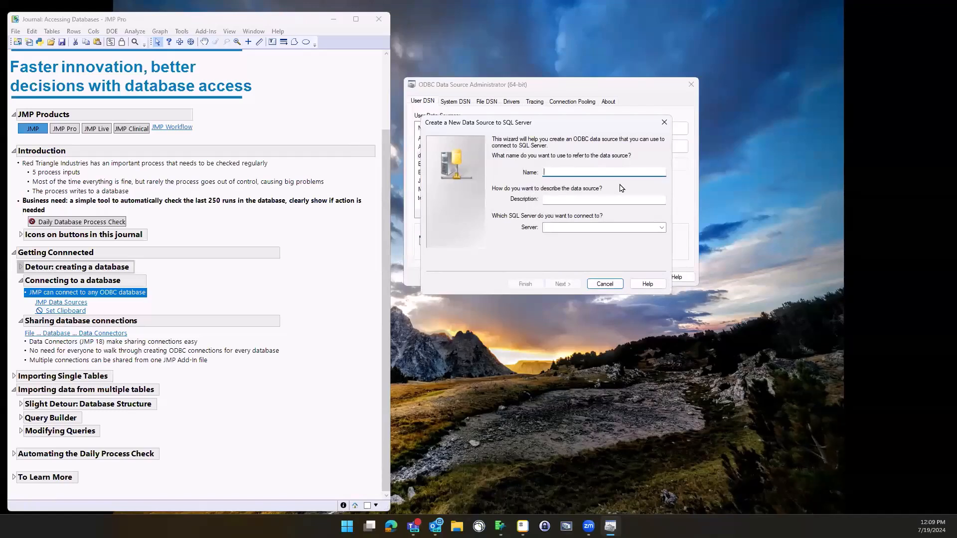
text(Chinook)
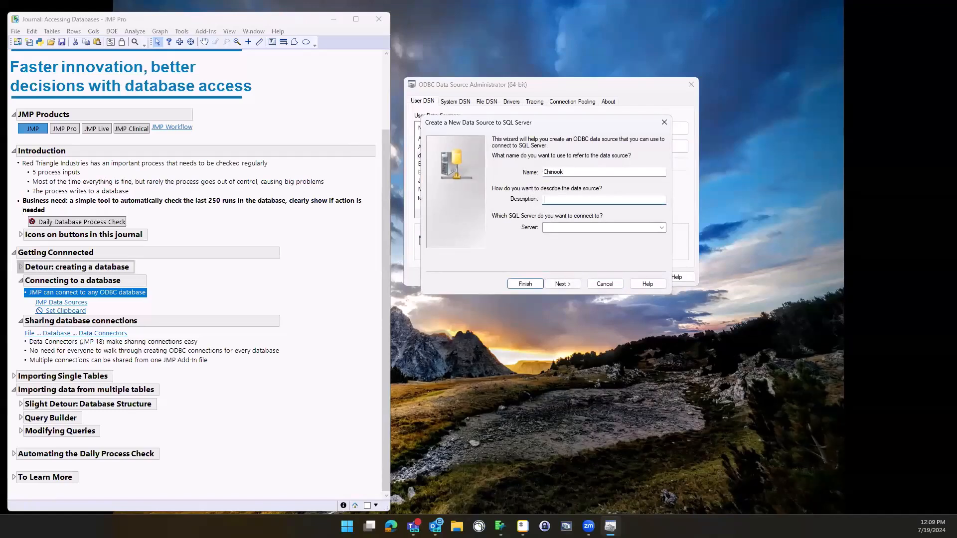
text(Chinook)
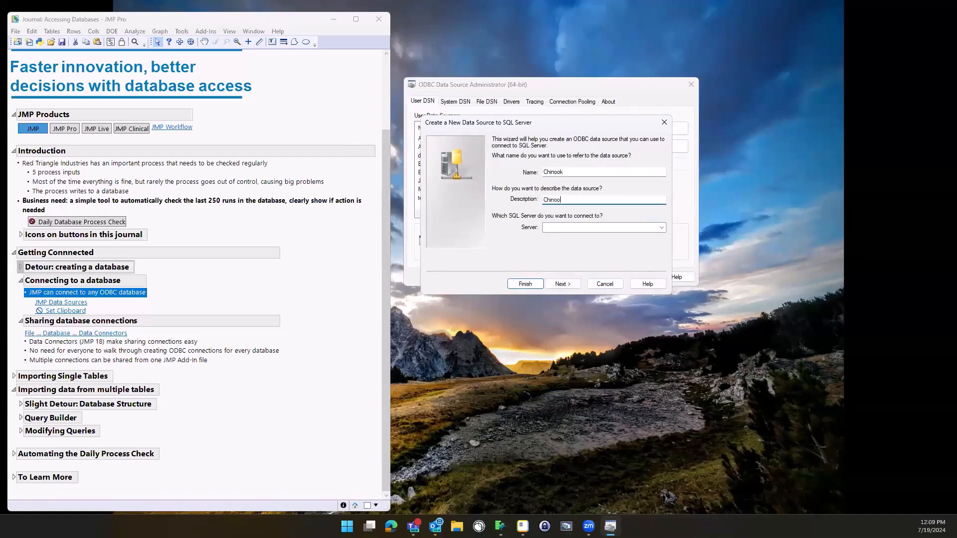
Point it at server SAS-PF4242GF\SQLEXPRESS and keep Windows authentication
click(602, 227)
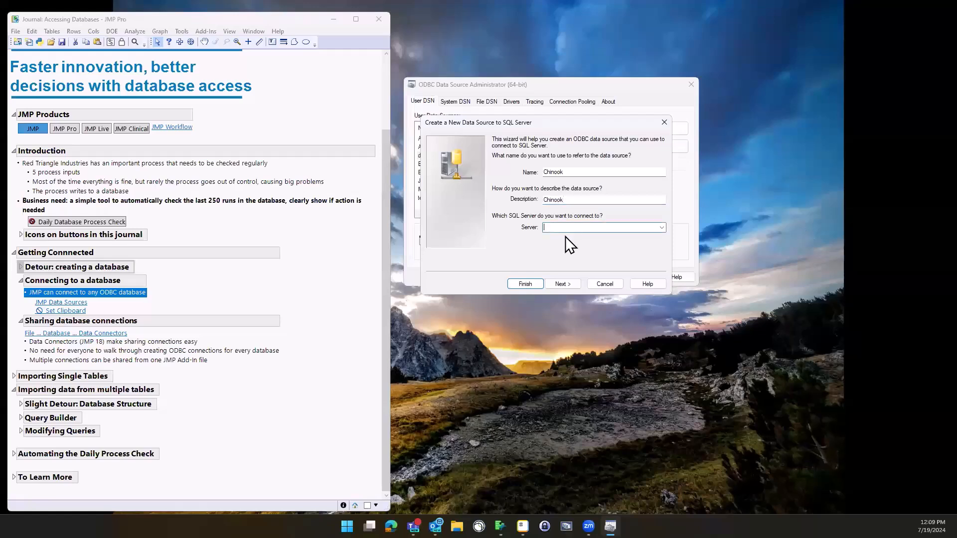
mouse_move(54, 313)
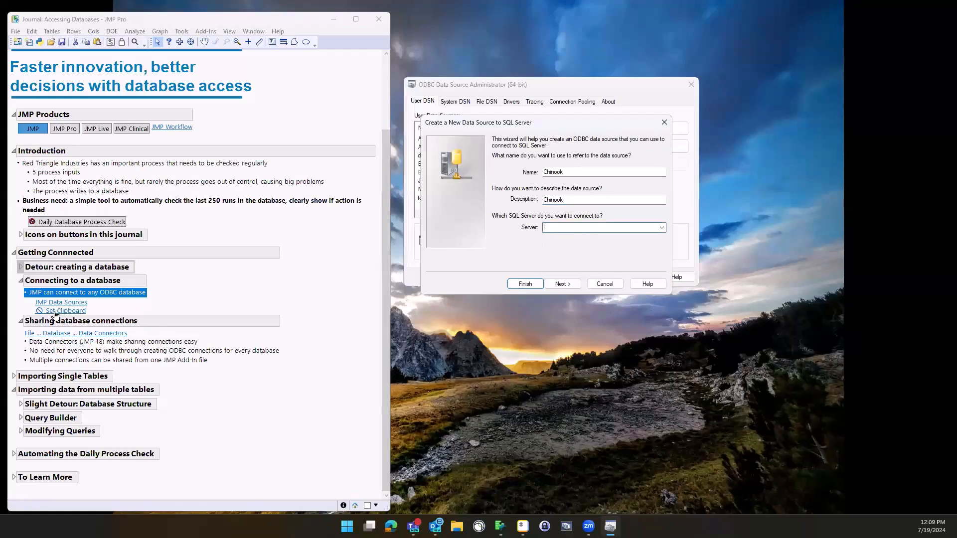
click(64, 311)
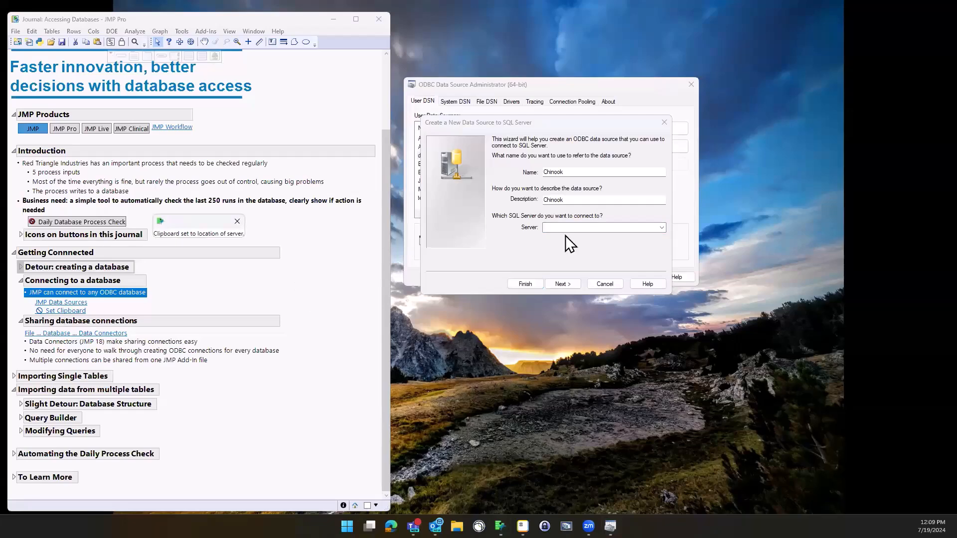
text(SAS-PF4242GF\SQLEXPRESS)
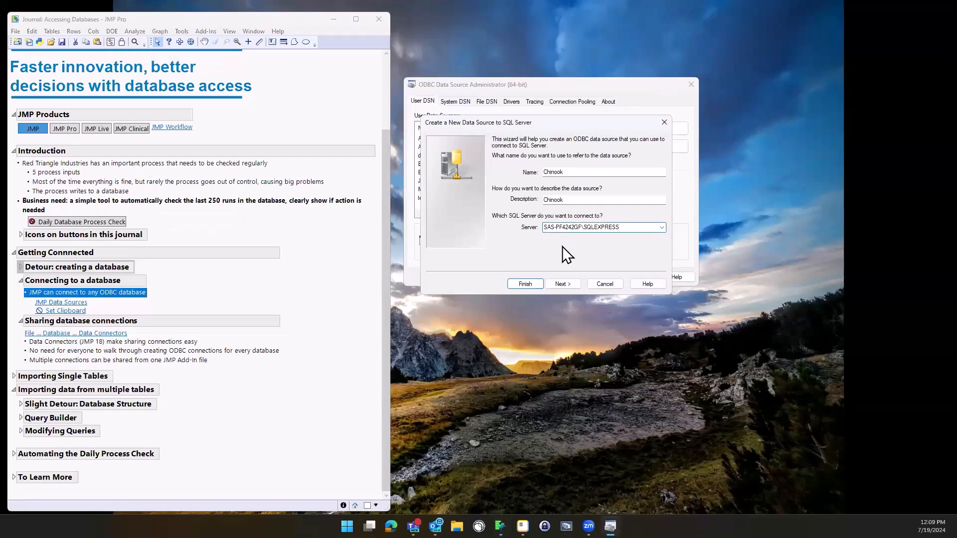
mouse_move(535, 263)
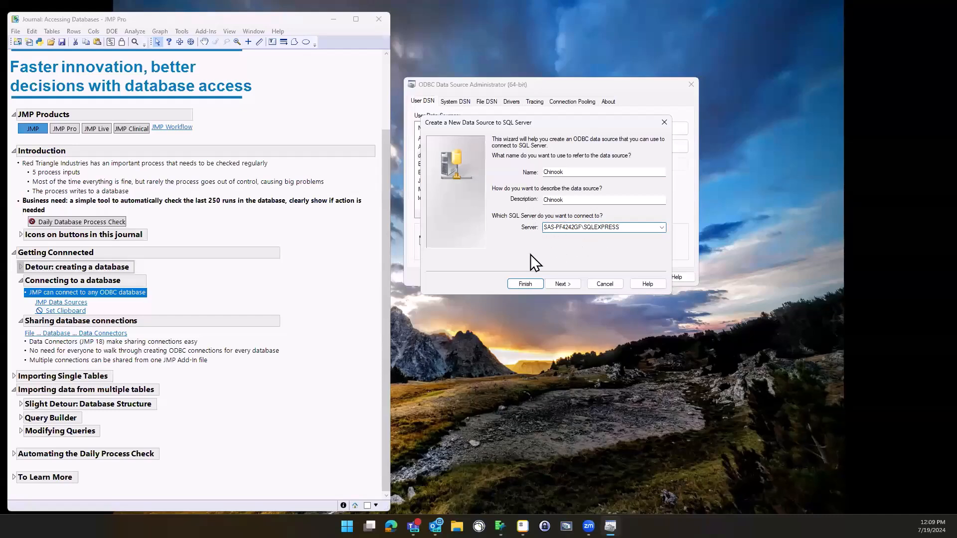
click(574, 227)
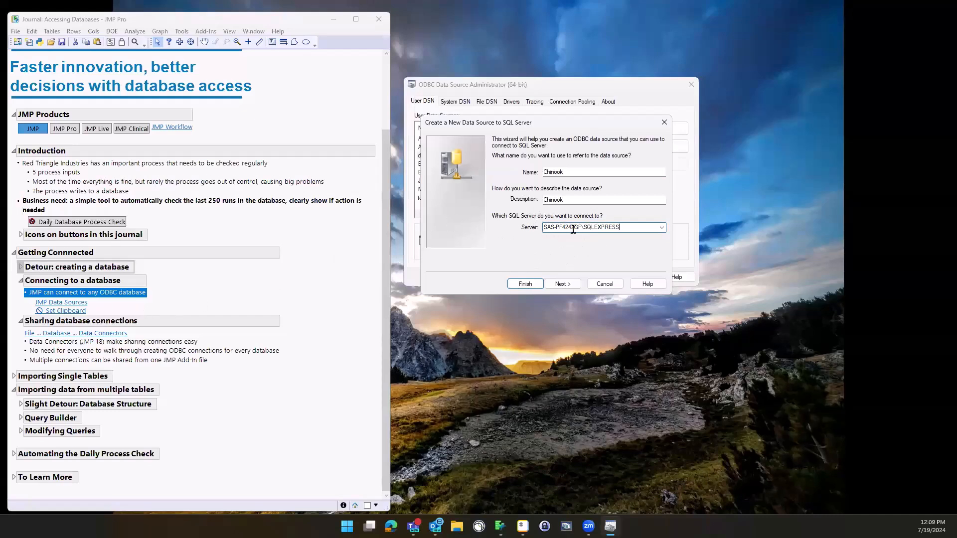
click(559, 284)
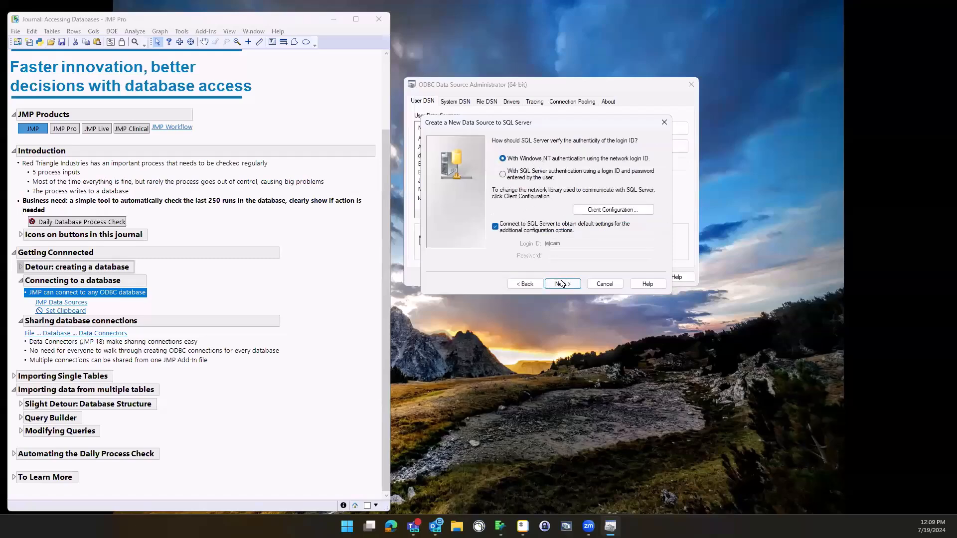
click(562, 284)
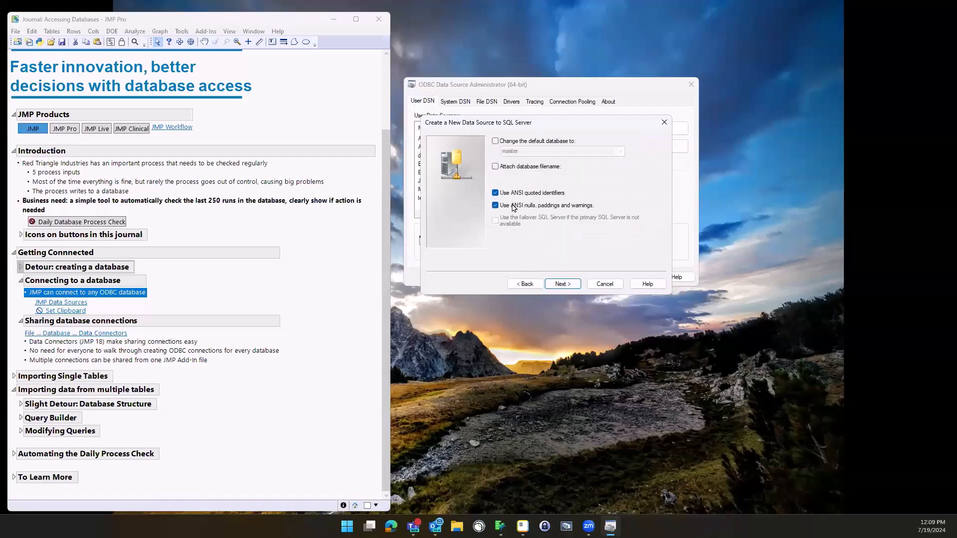
Make Chinook the default database and finish the source configuration
click(496, 140)
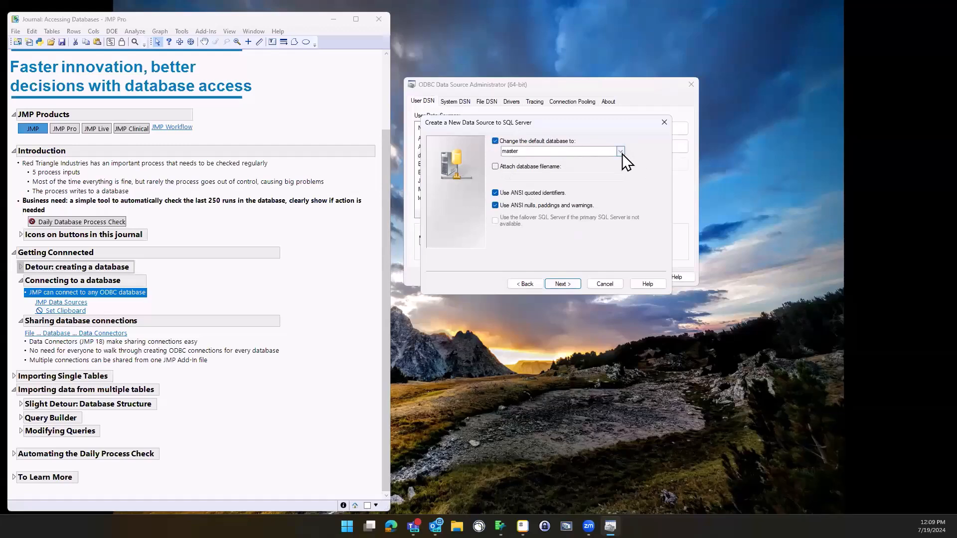
click(619, 151)
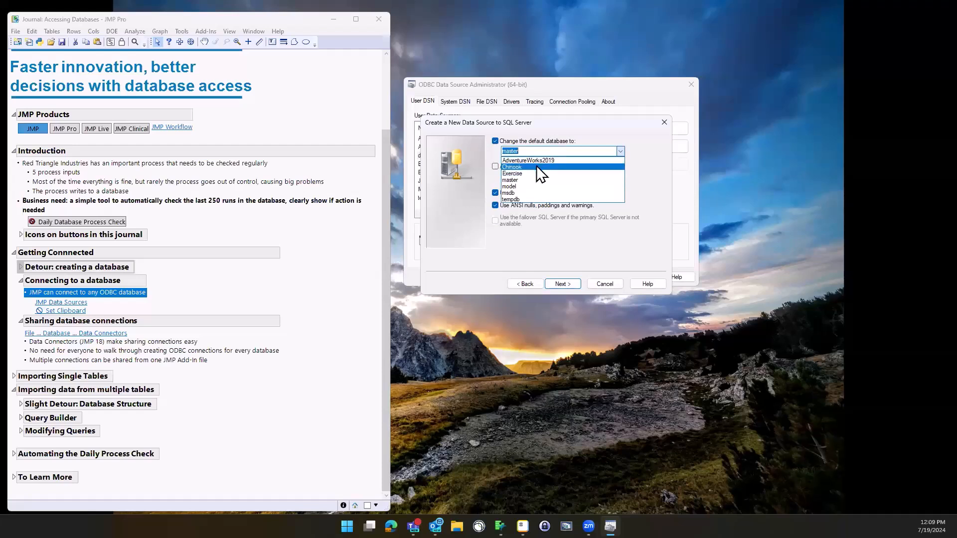
click(512, 166)
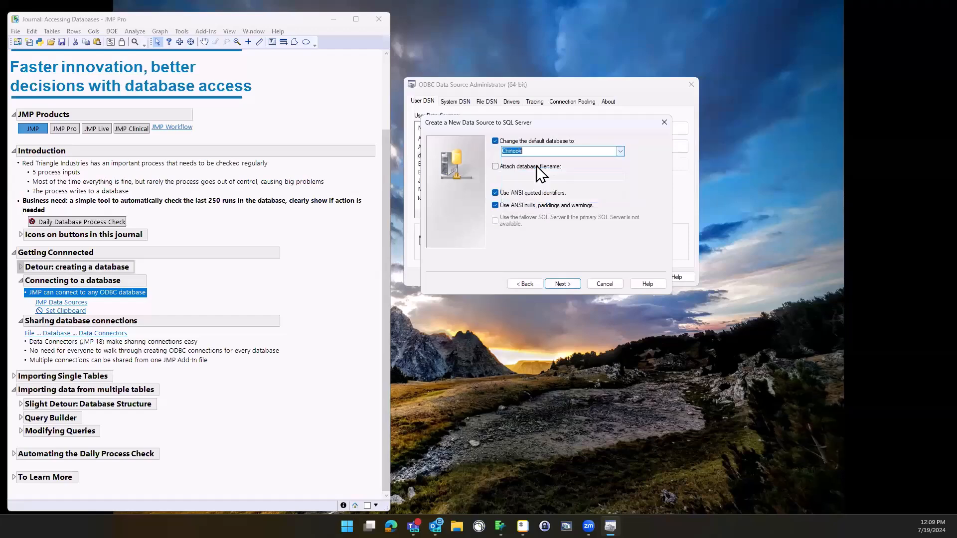
click(561, 284)
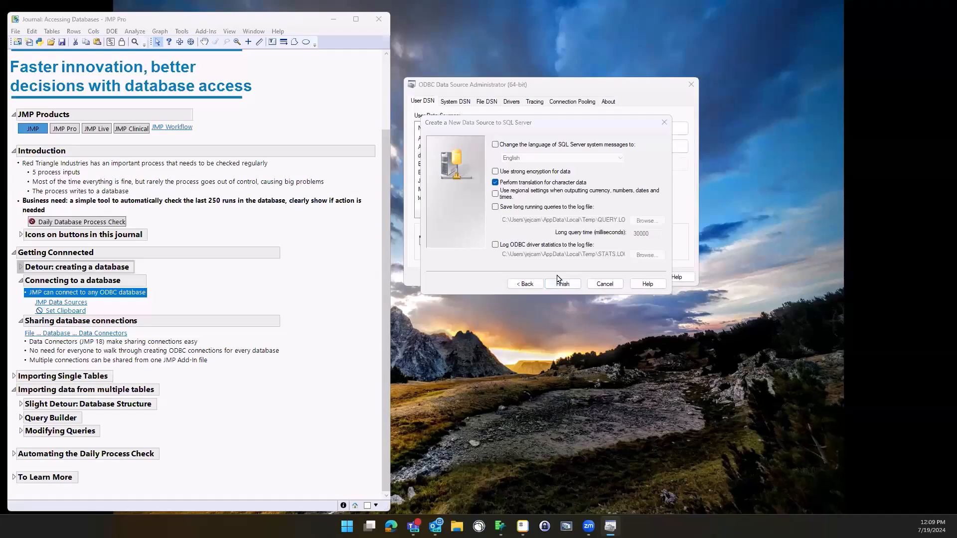
click(562, 284)
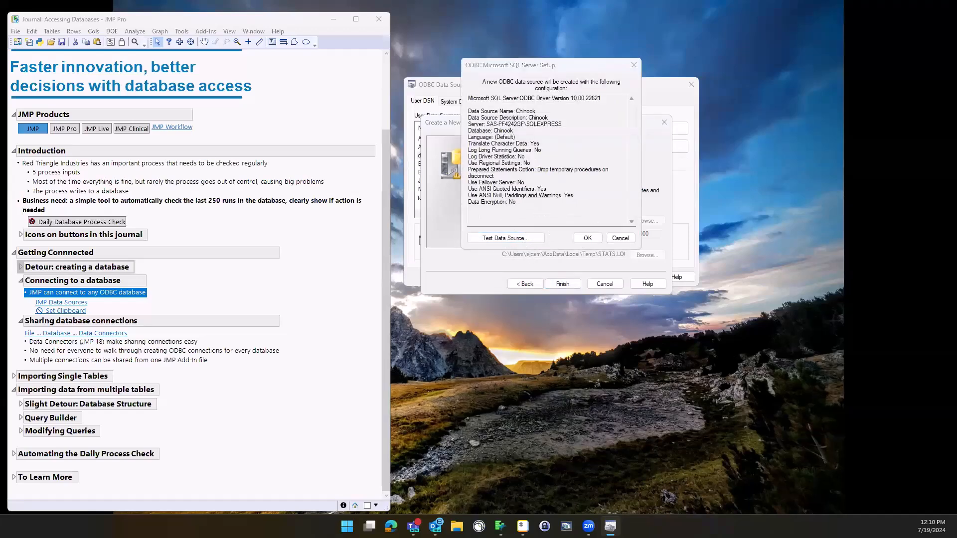
Test the data source successfully and confirm creating the Chinook DSN
click(505, 237)
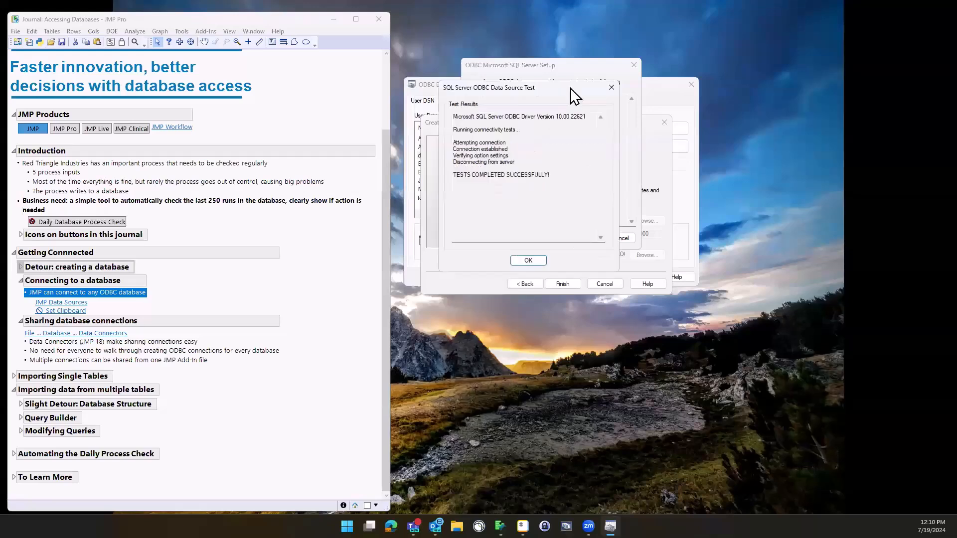
drag(457, 175, 550, 175)
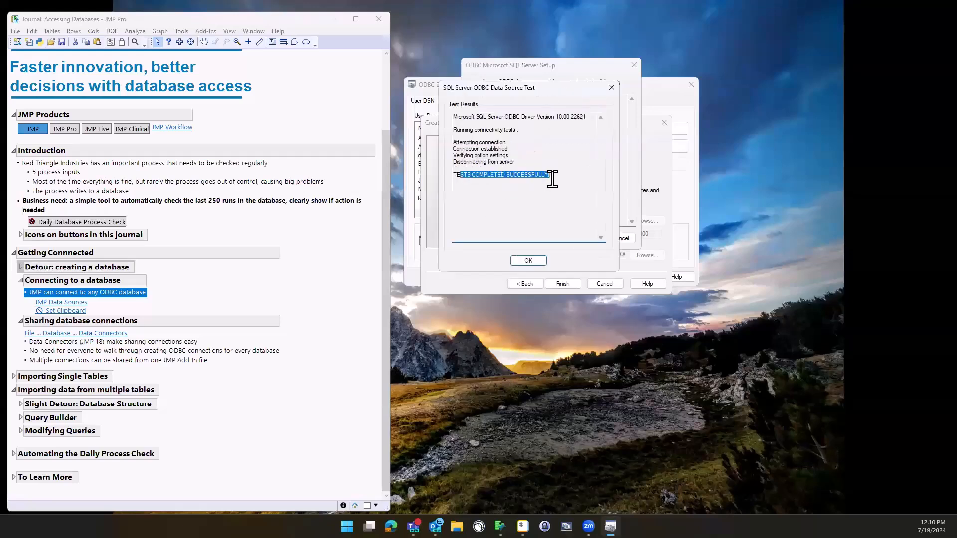
click(528, 261)
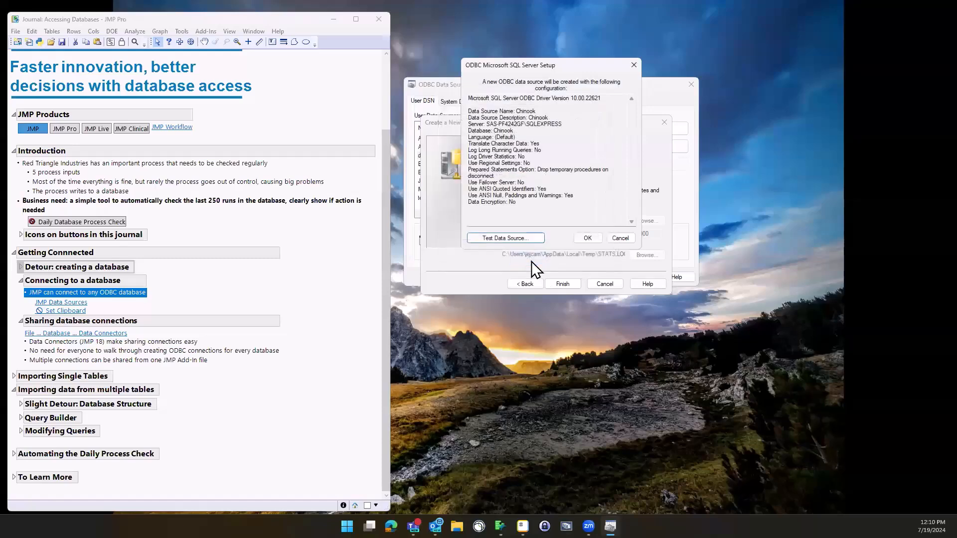
click(619, 237)
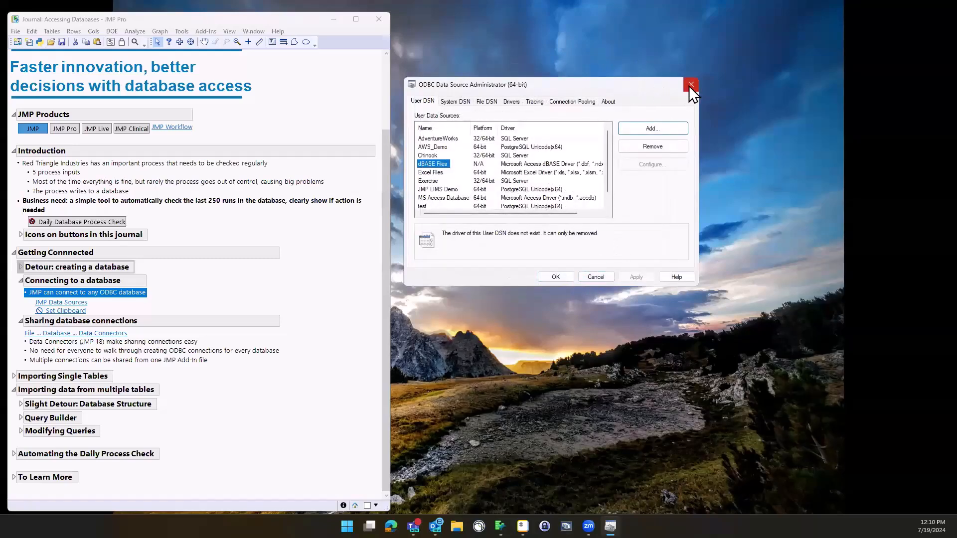
Close the ODBC administrator and bring up File > Database > Data Connectors
click(692, 84)
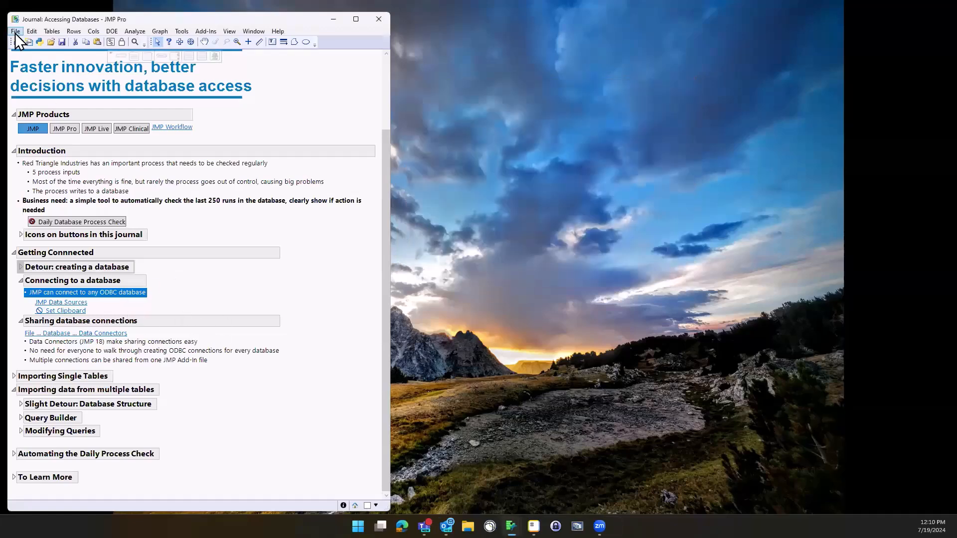
click(15, 31)
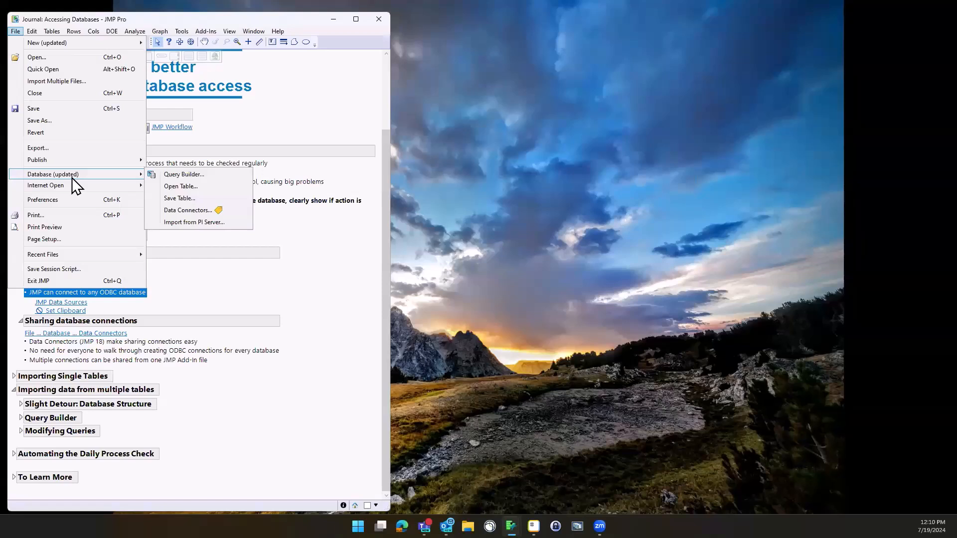
mouse_move(194, 211)
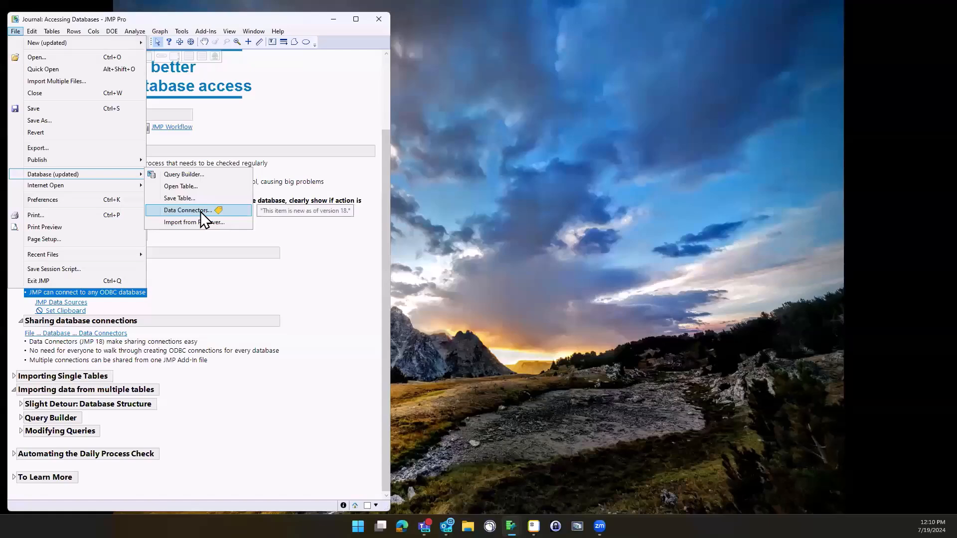
click(187, 211)
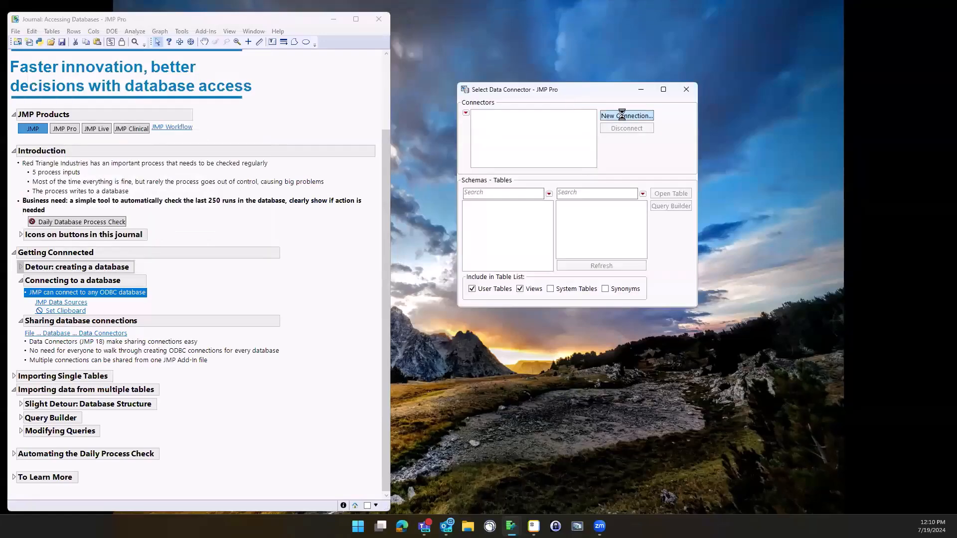
Connect to the Chinook connector and list the dbo schema's tables
click(626, 115)
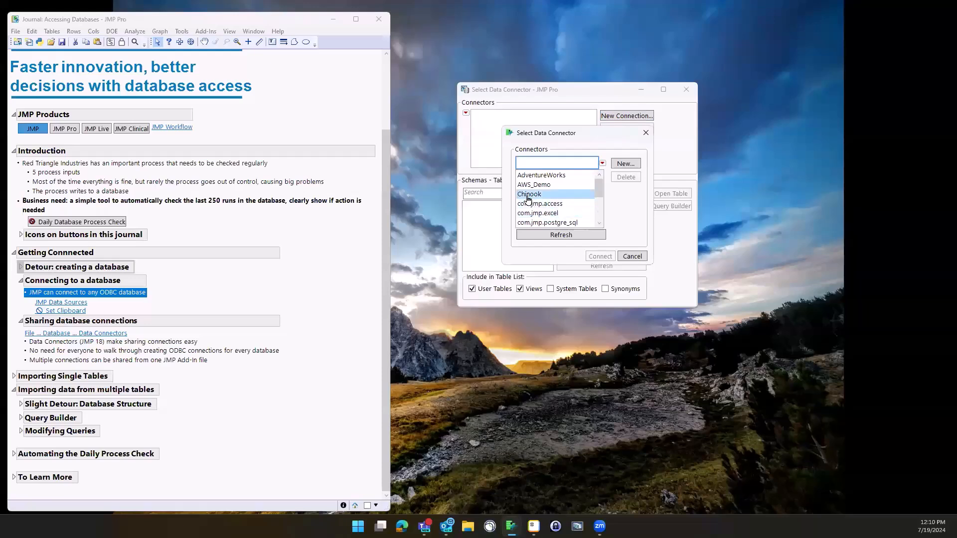
click(600, 256)
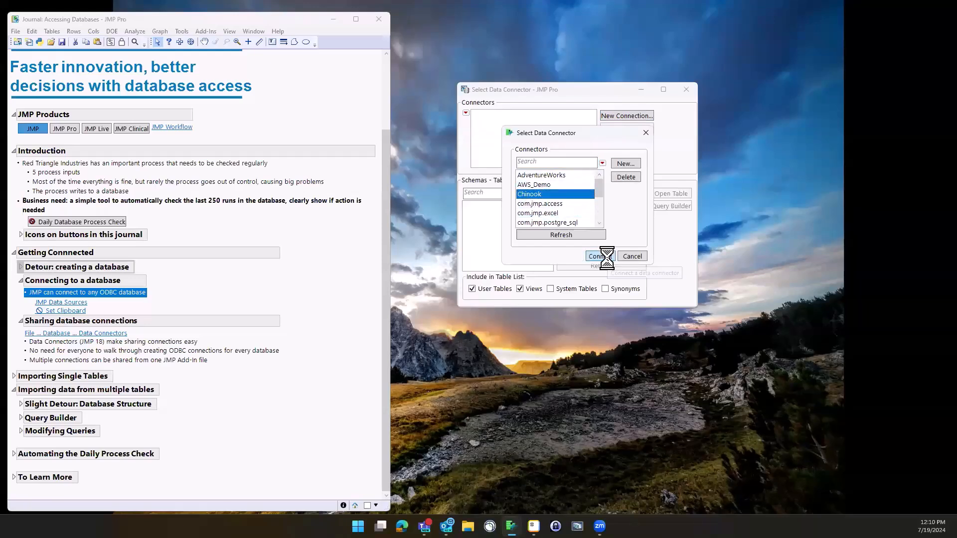
click(600, 256)
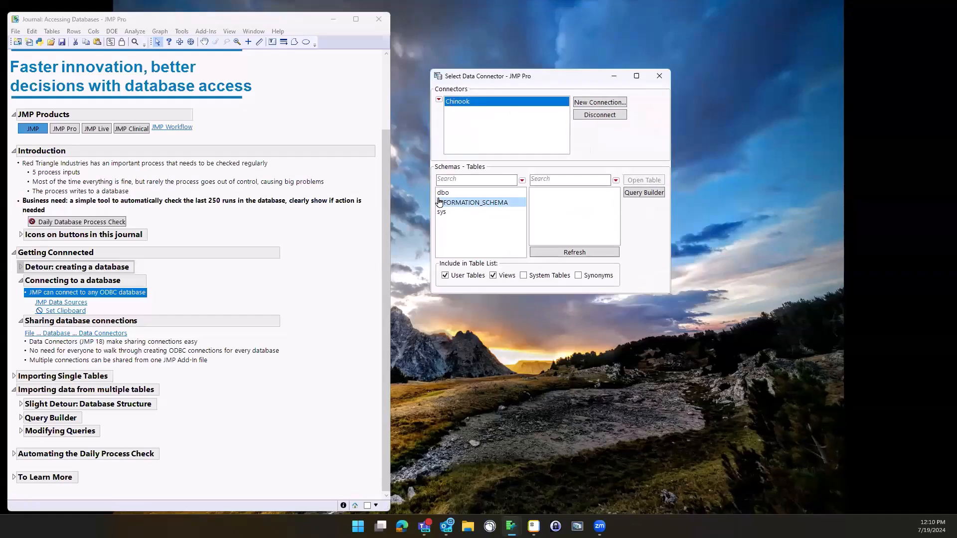
click(443, 193)
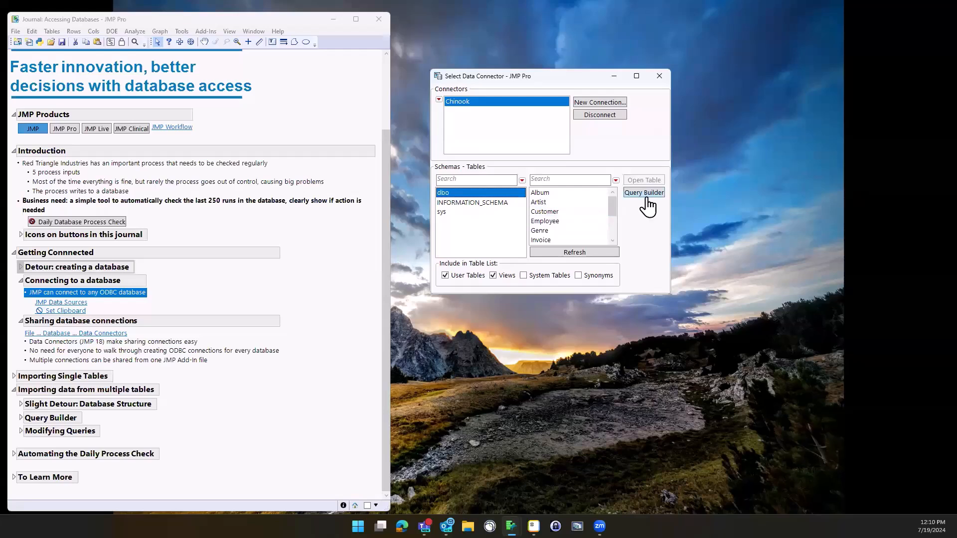
mouse_move(438, 126)
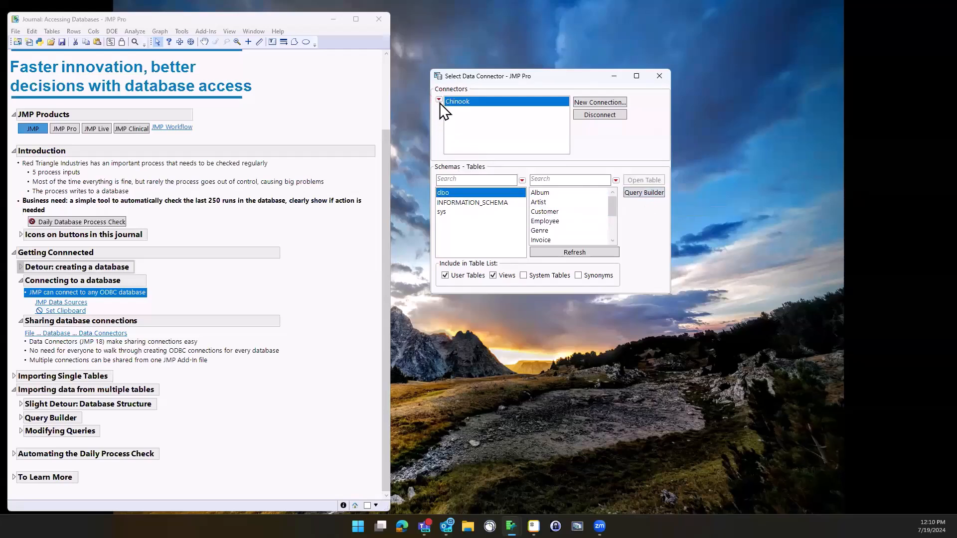
Share AdventureWorks, AWS_Demo, Chinook and JMP LIMS Demo connectors
right_click(457, 102)
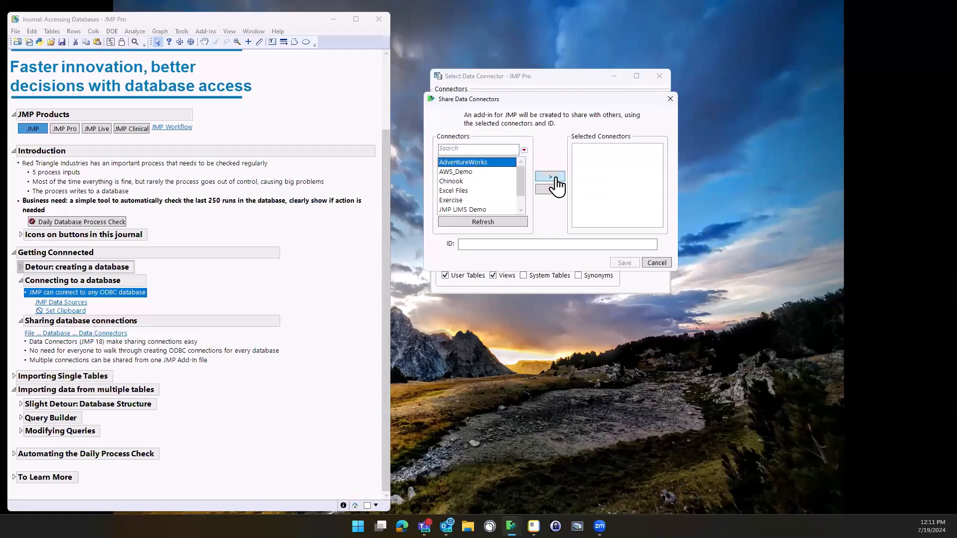
click(549, 176)
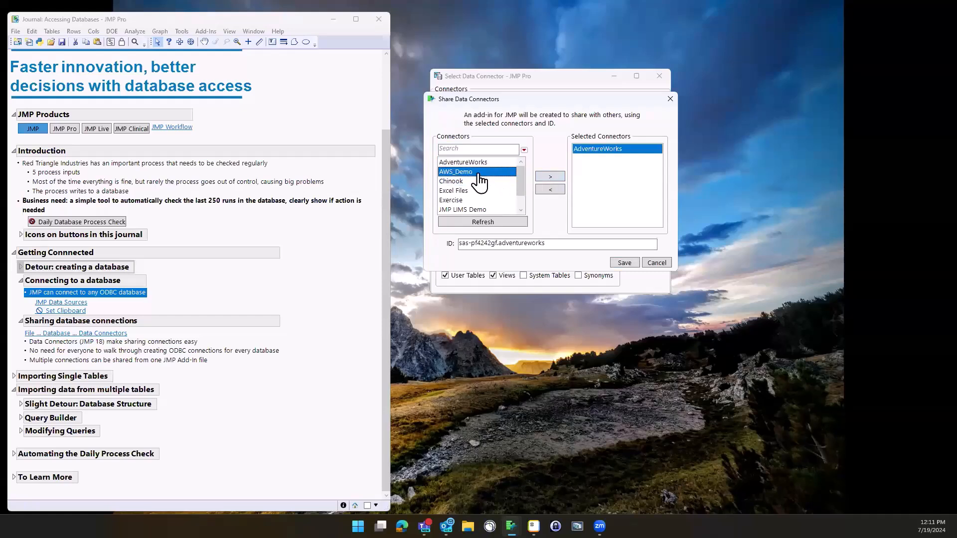
click(548, 177)
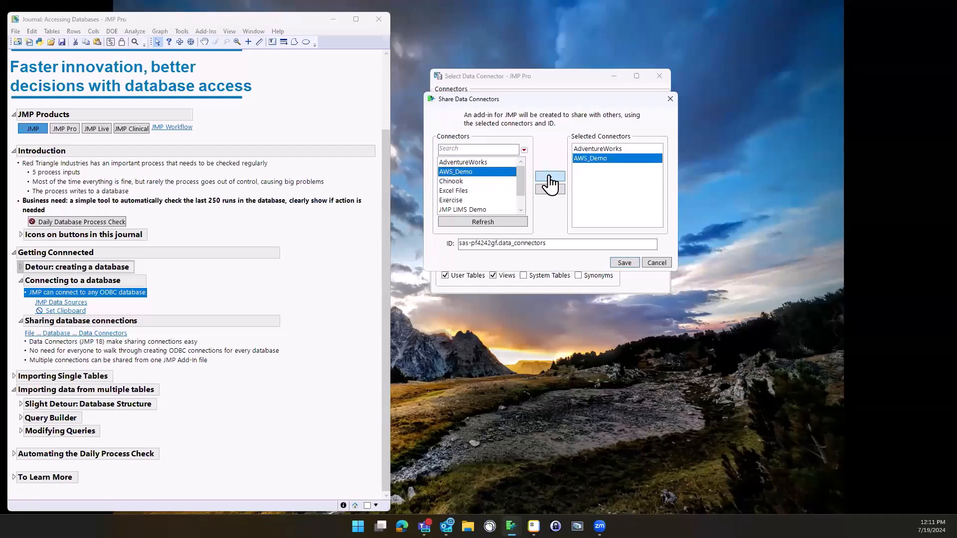
click(477, 180)
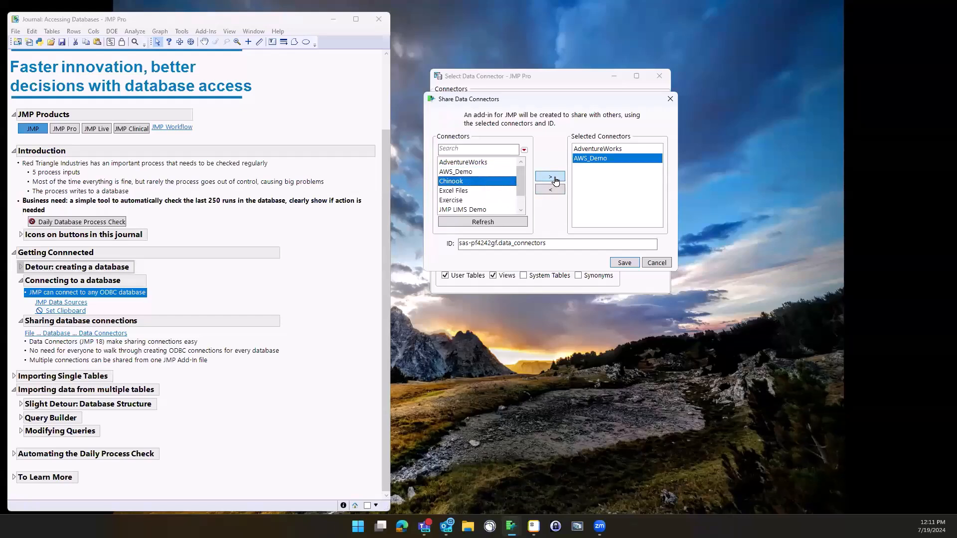
click(549, 176)
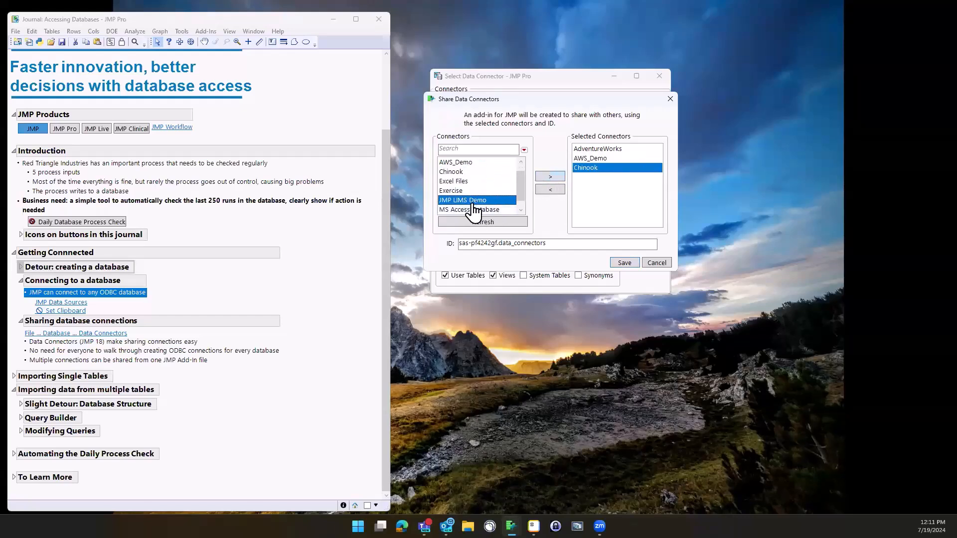
click(550, 176)
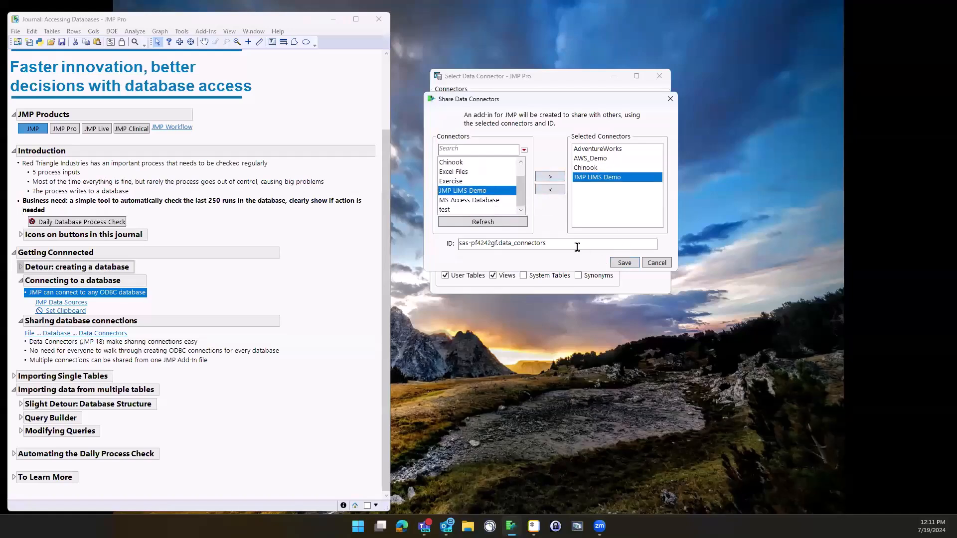
Name the add-in ID starting 'RT' and save the add-in file to the Desktop
text(RT Db Conedf)
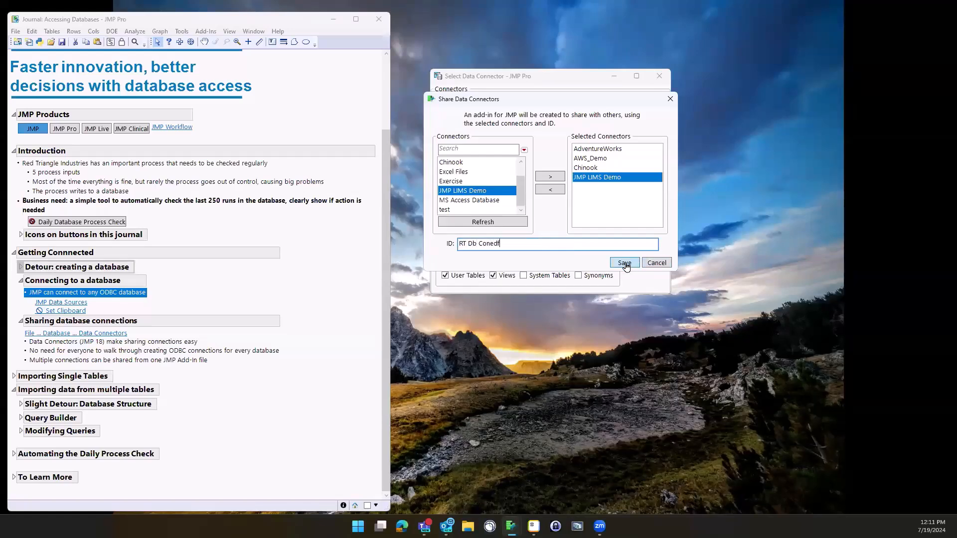
click(624, 265)
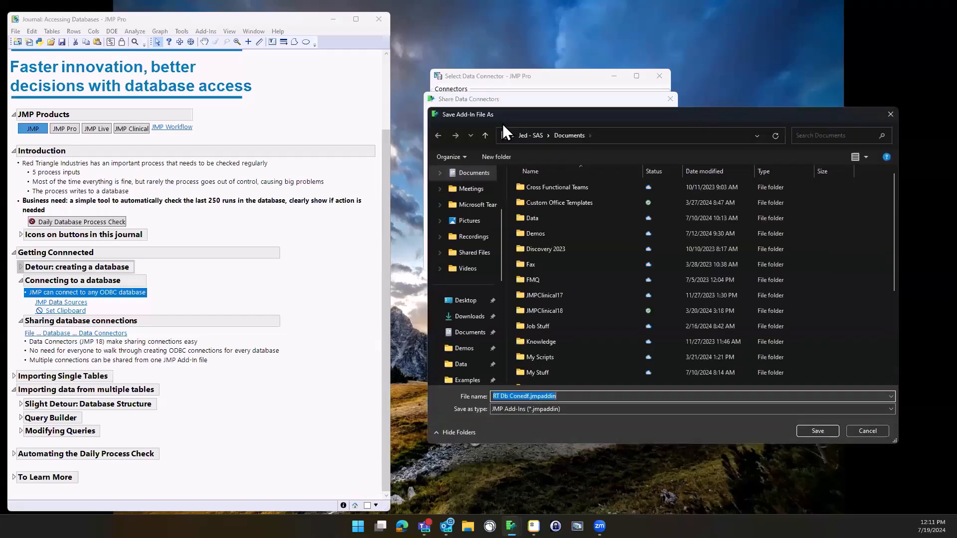
click(464, 300)
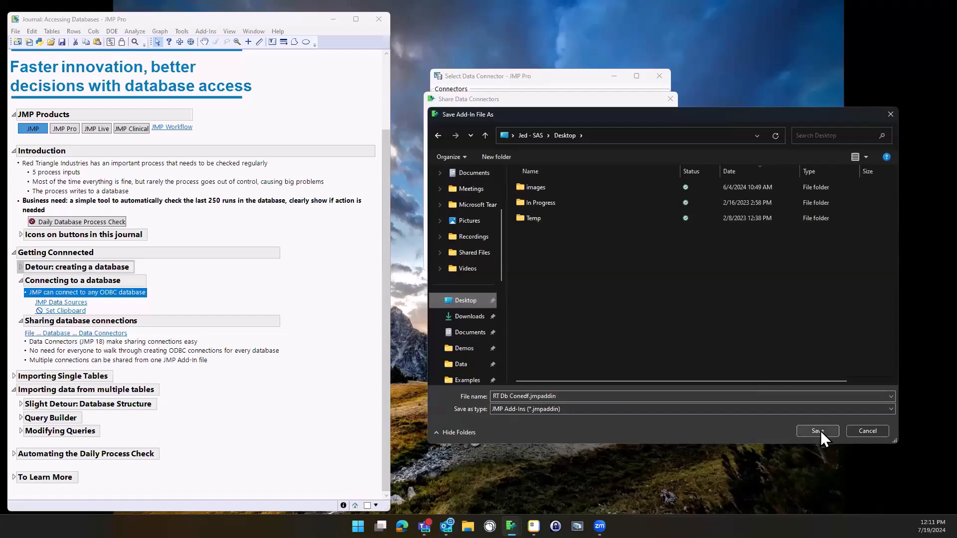
click(817, 431)
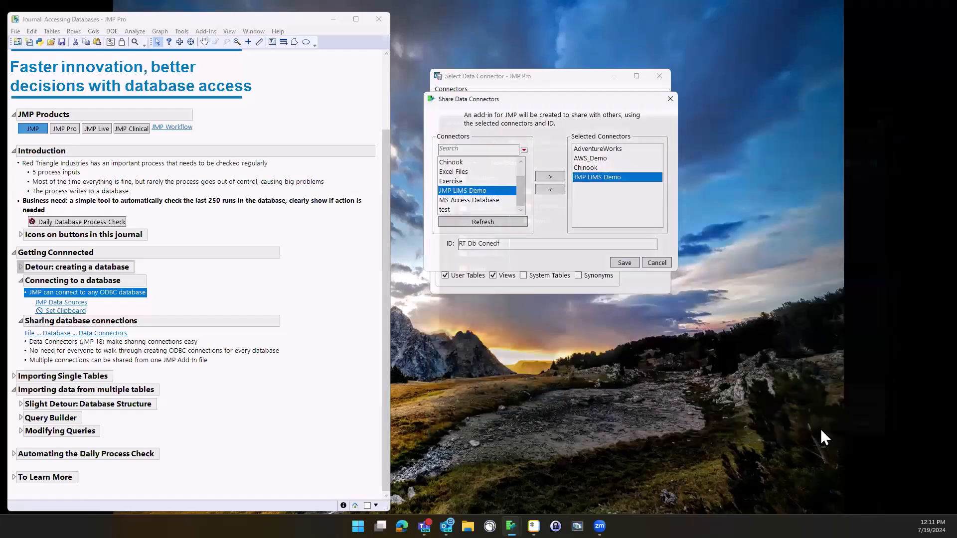
Include the AWS_Demo password, omit JMP LIMS Demo's, and acknowledge the add-in saved
click(623, 262)
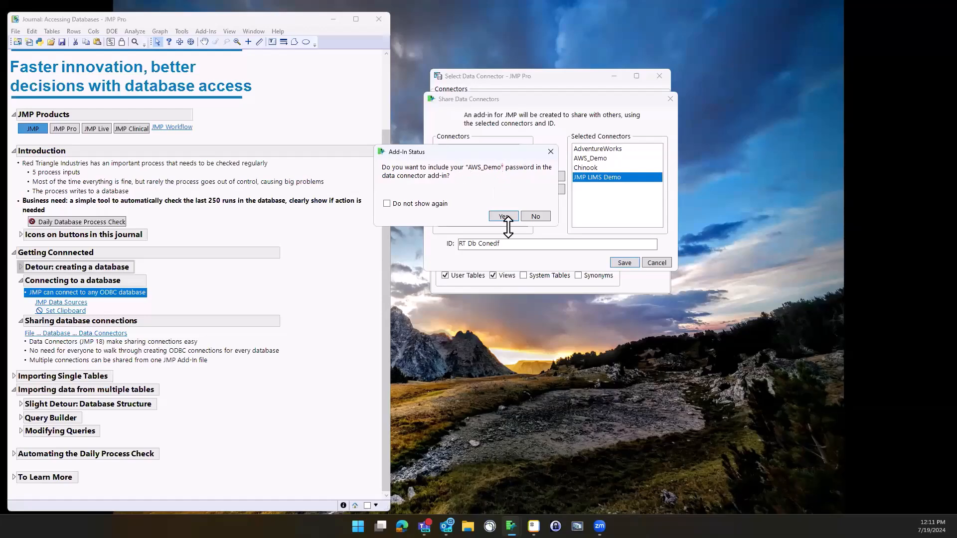
click(502, 217)
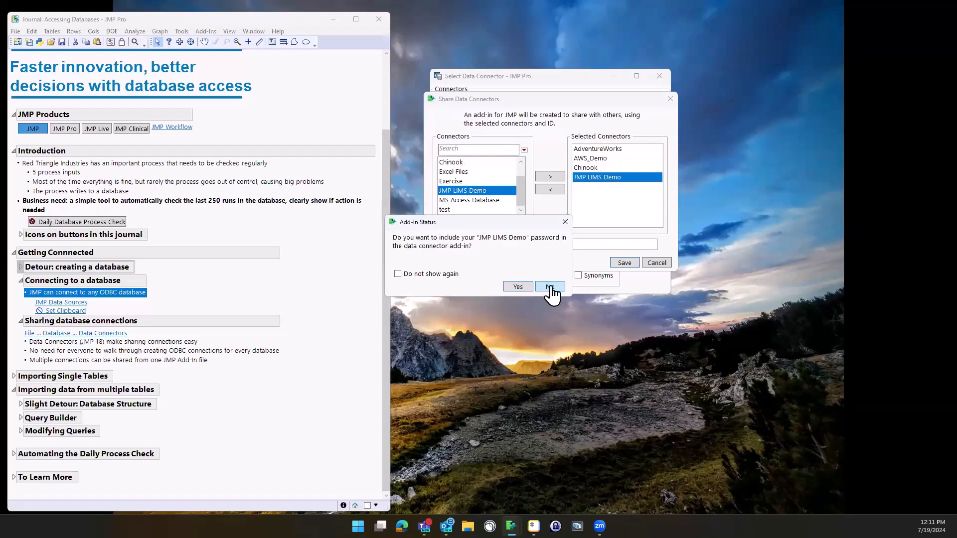
click(548, 286)
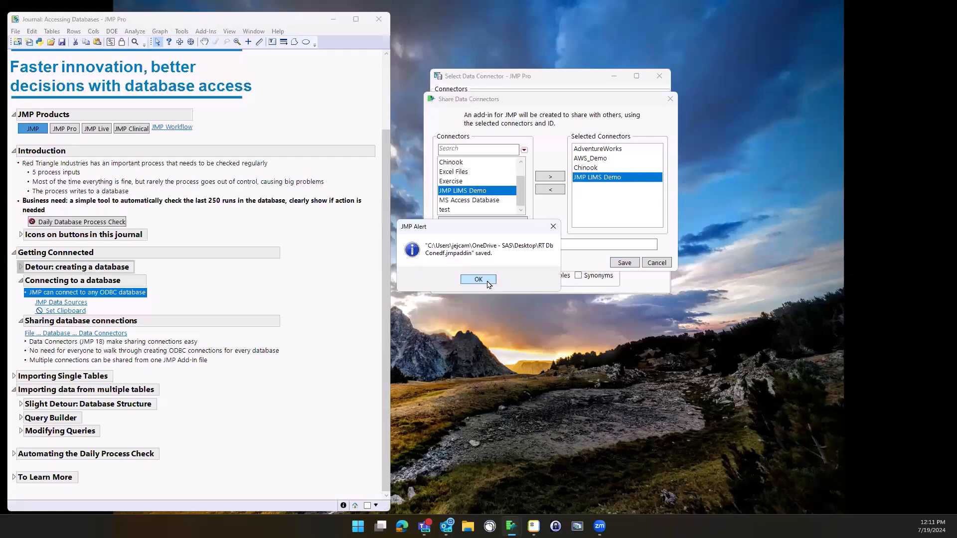
click(478, 279)
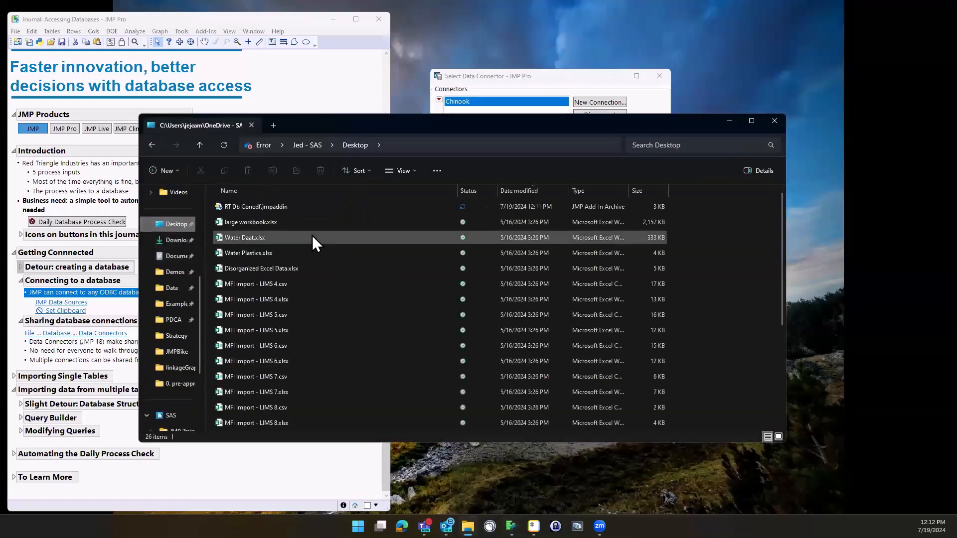
Launch RT Db Conedf.jmpaddin from the Desktop and answer JMP's install prompt
click(255, 206)
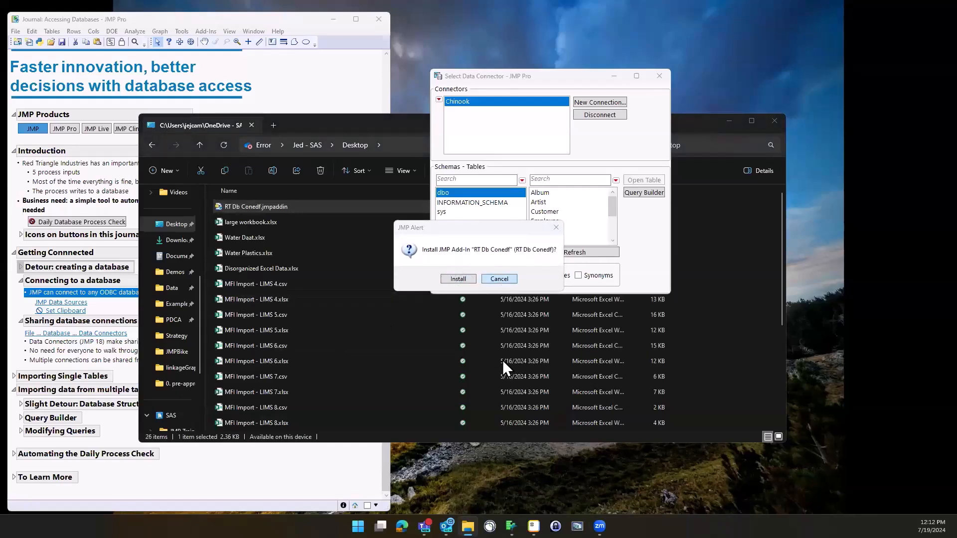
click(499, 280)
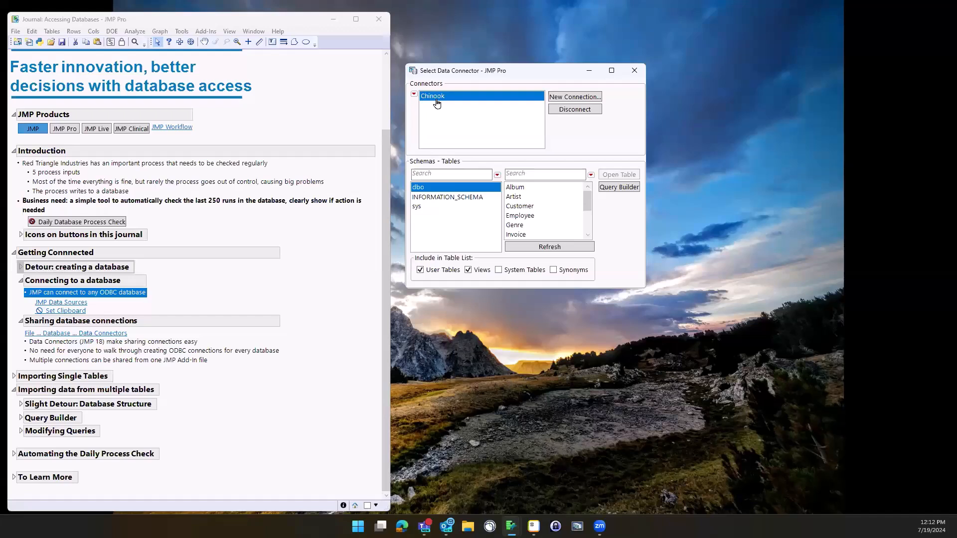
mouse_move(436, 109)
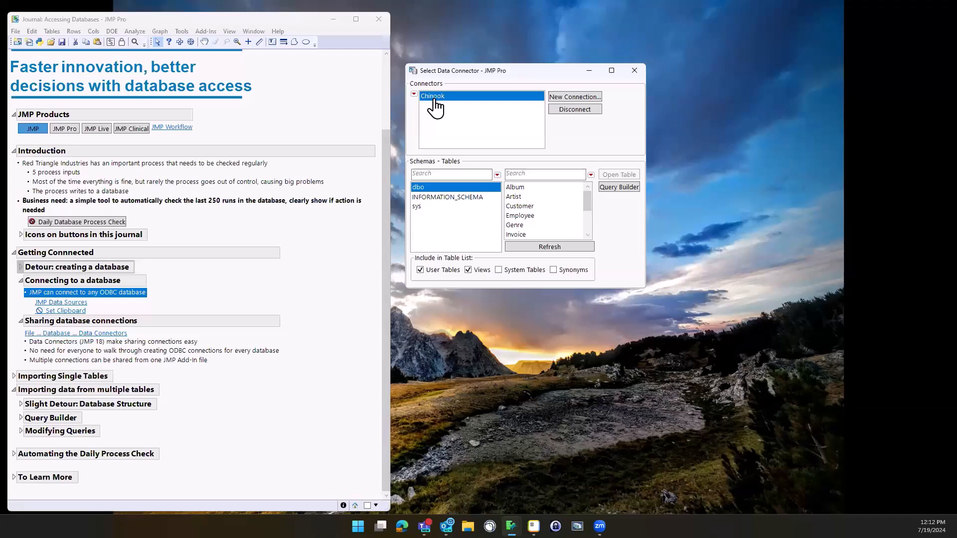
mouse_move(435, 110)
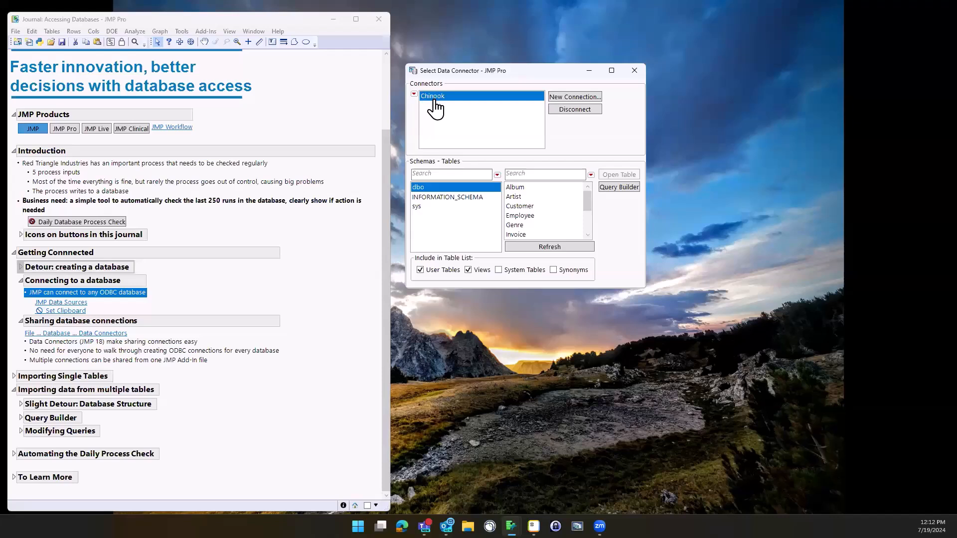
mouse_move(472, 113)
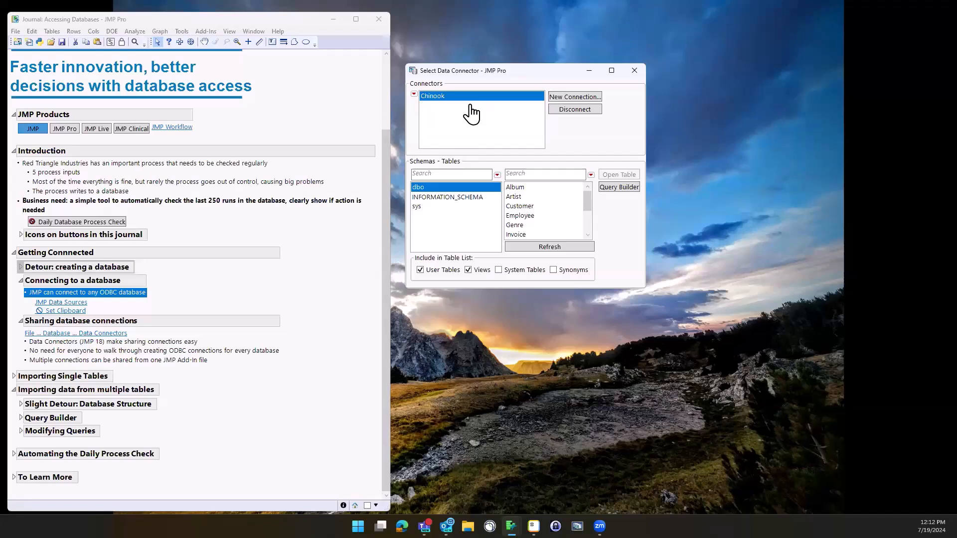
mouse_move(92, 293)
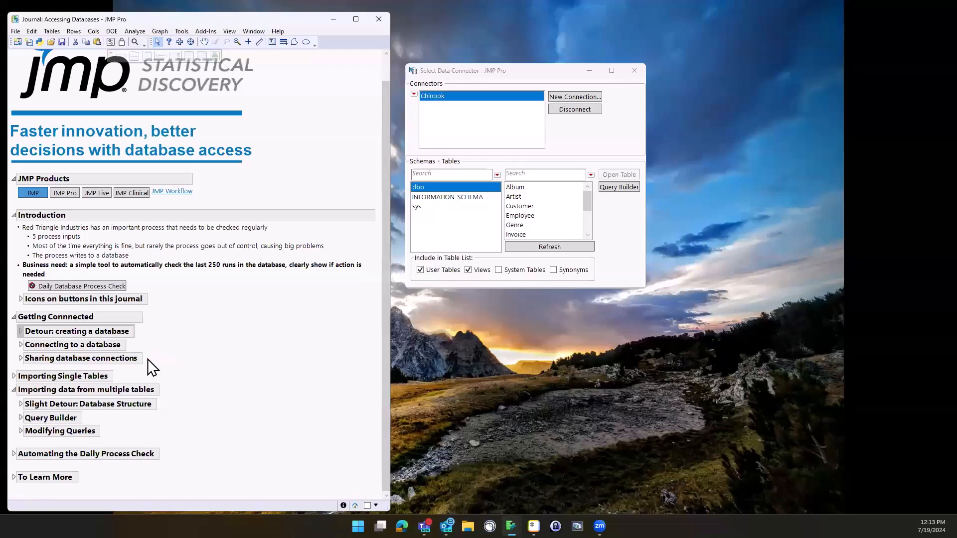
mouse_move(23, 231)
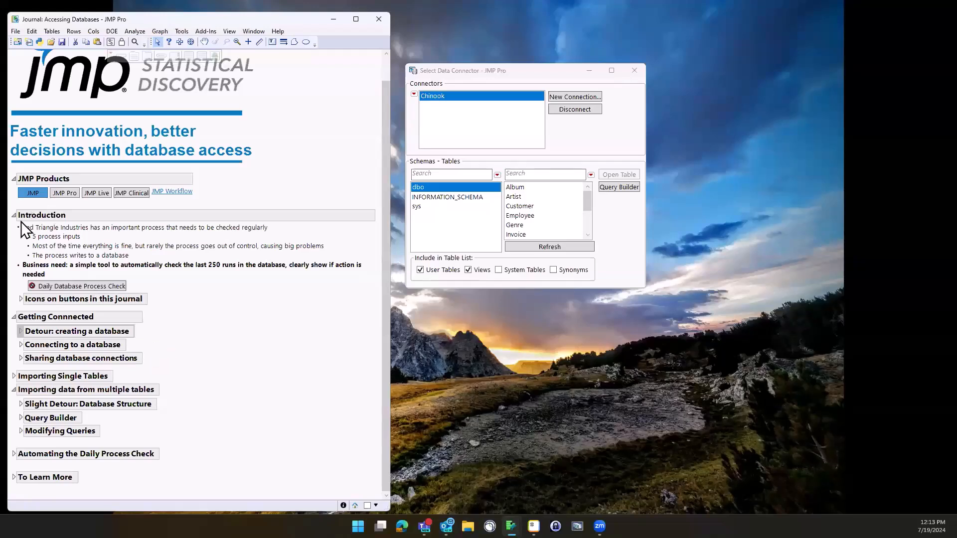
Collapse the journal's Introduction section so only its heading shows
click(13, 216)
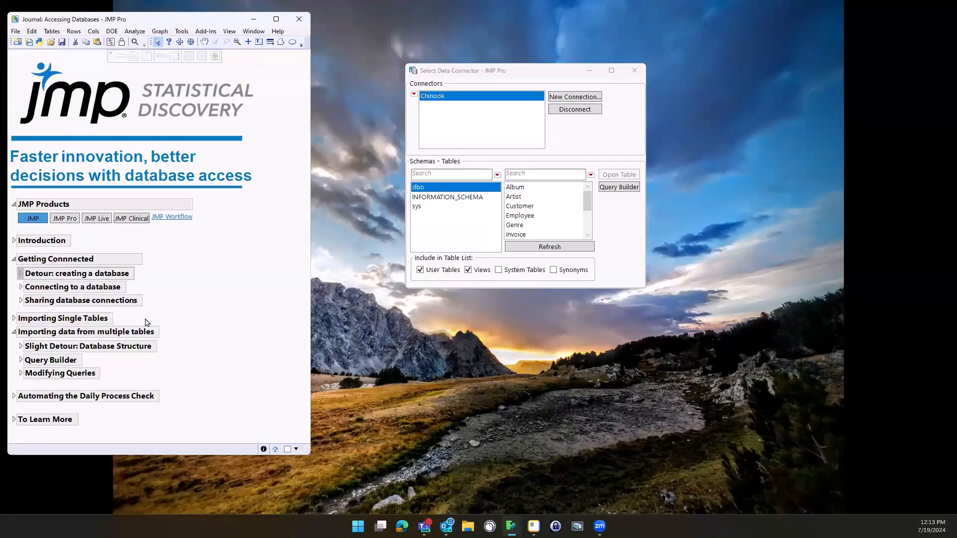